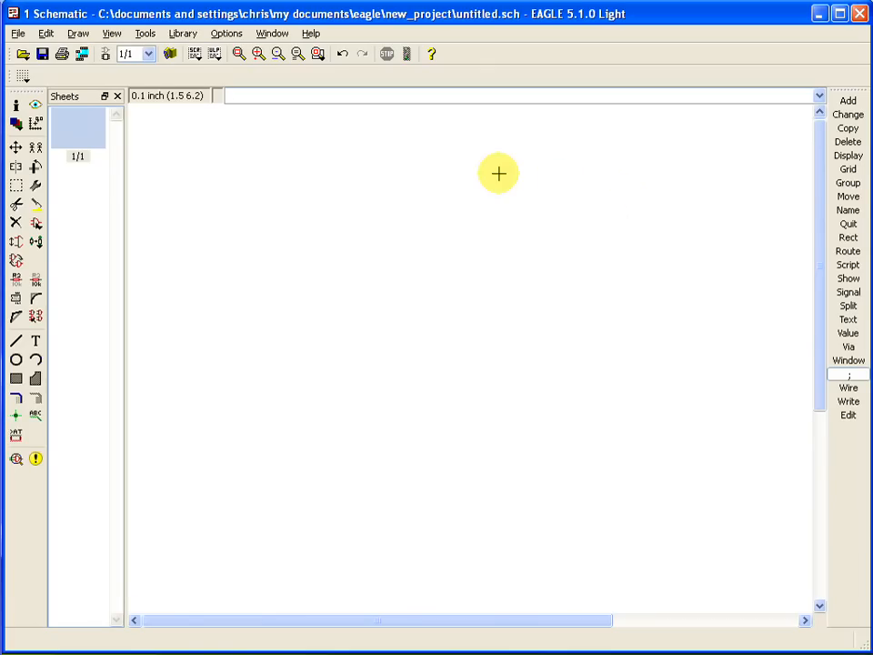
{"action": "mouse_move", "coordinate": [482, 168]}
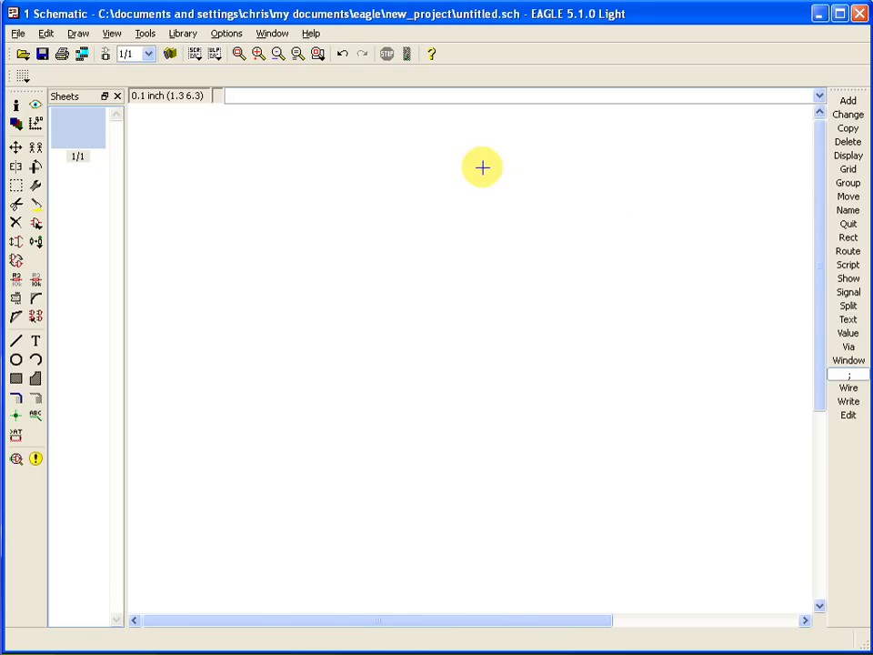
{"action": "mouse_move", "coordinate": [473, 171]}
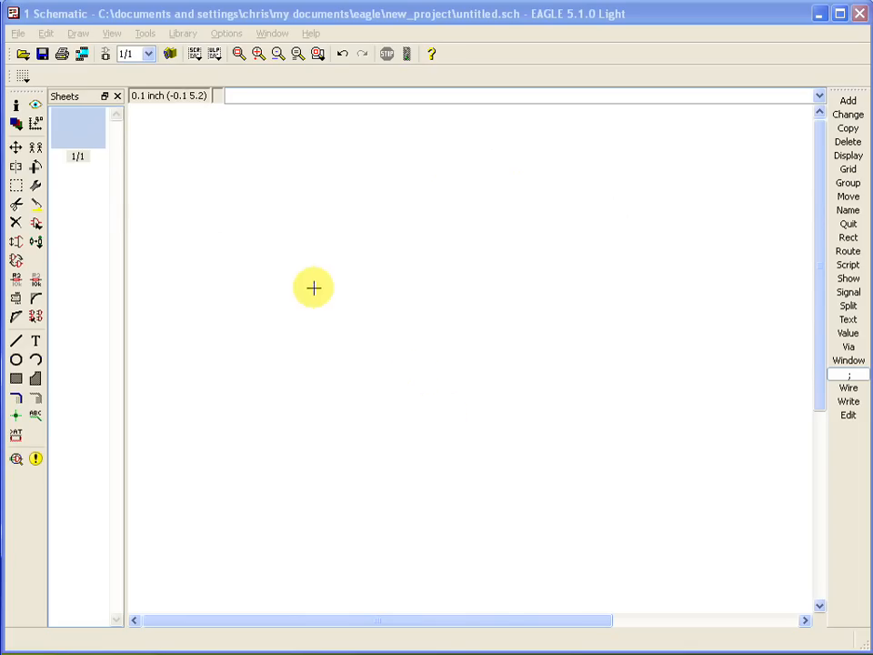
{"action": "mouse_move", "coordinate": [309, 284]}
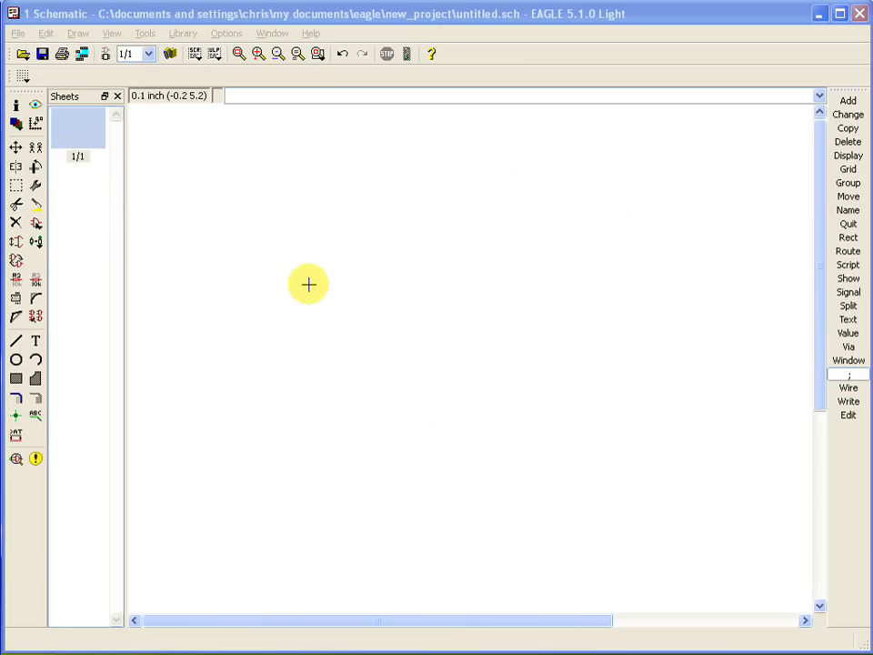
{"action": "mouse_move", "coordinate": [200, 244]}
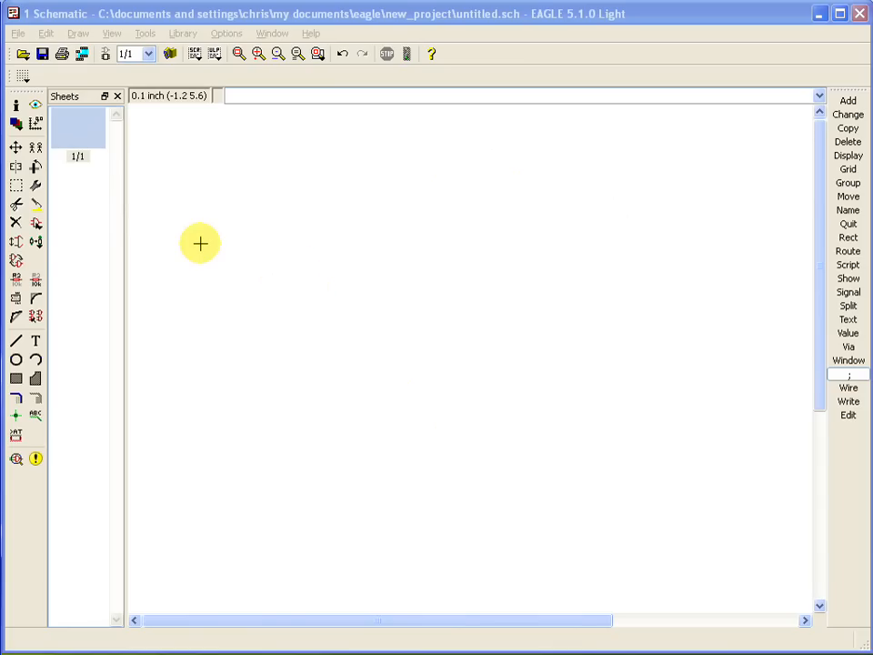
{"action": "mouse_move", "coordinate": [160, 237]}
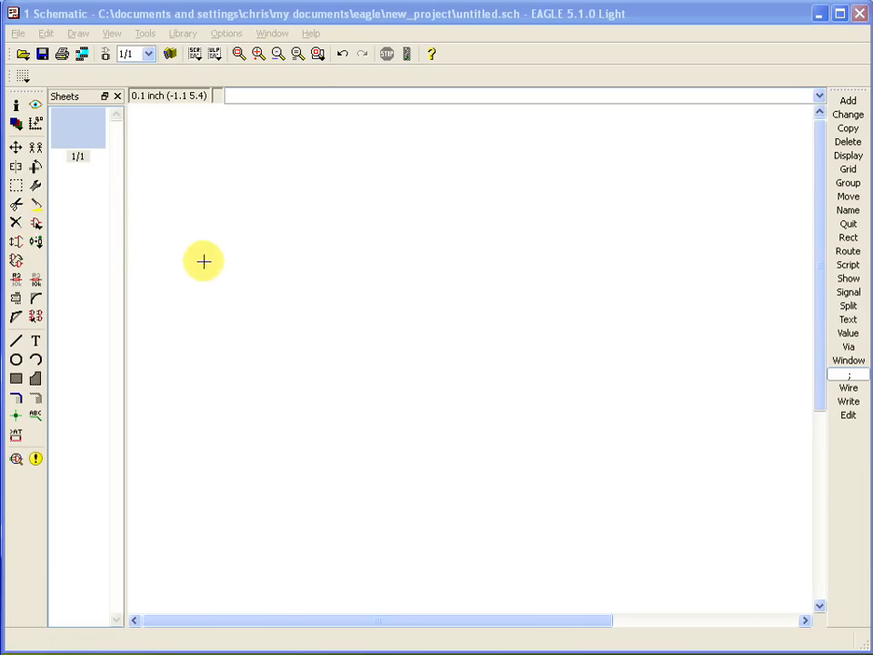
{"action": "mouse_move", "coordinate": [197, 236]}
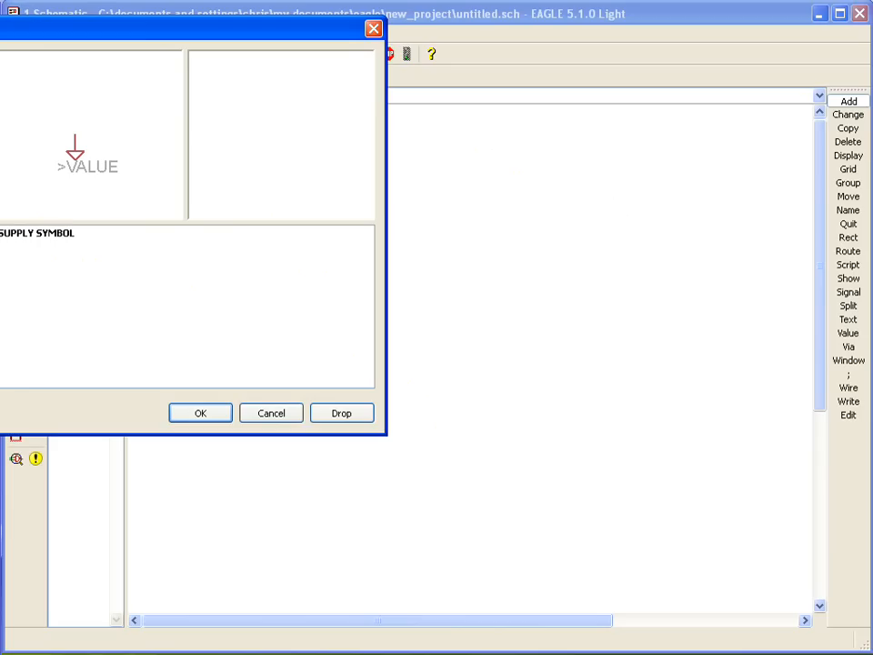
- Add the 7SEG-CK single-cathode seven-segment display D1 from the *7*Segment* search
{"action": "left_click", "coordinate": [200, 413]}
{"action": "type", "text": "*7*Segment*"}
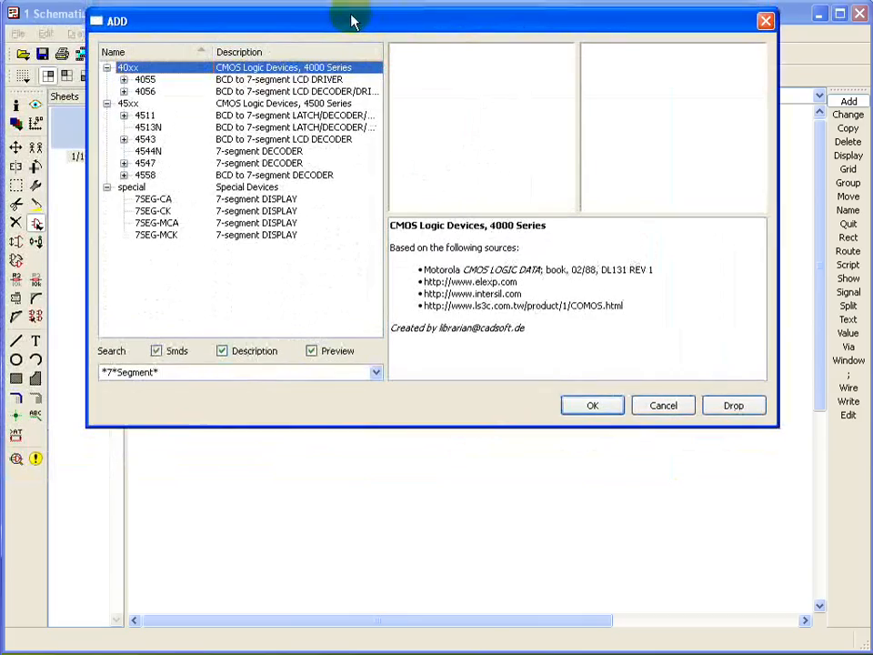
{"action": "left_click", "coordinate": [118, 371]}
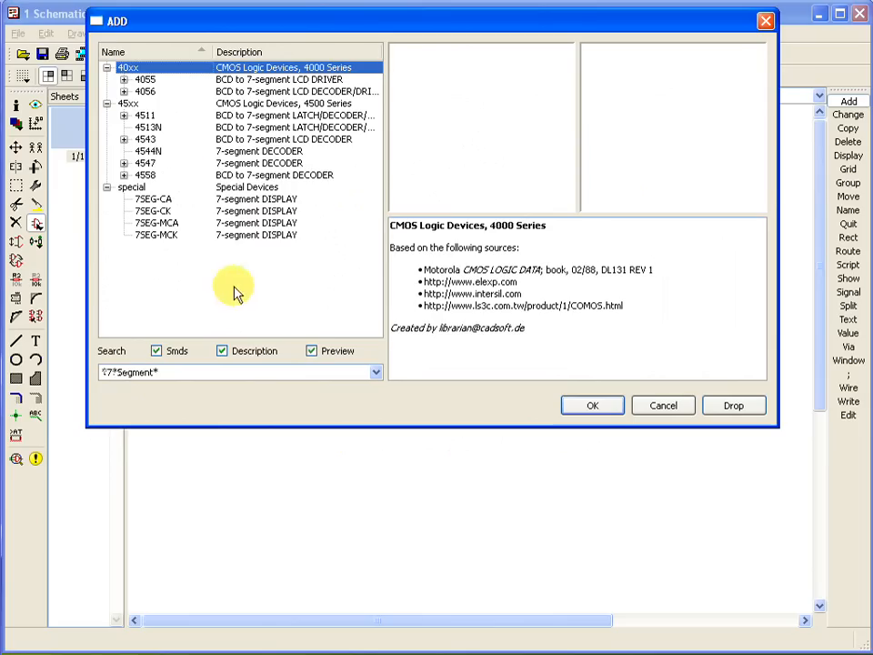
{"action": "mouse_move", "coordinate": [229, 173]}
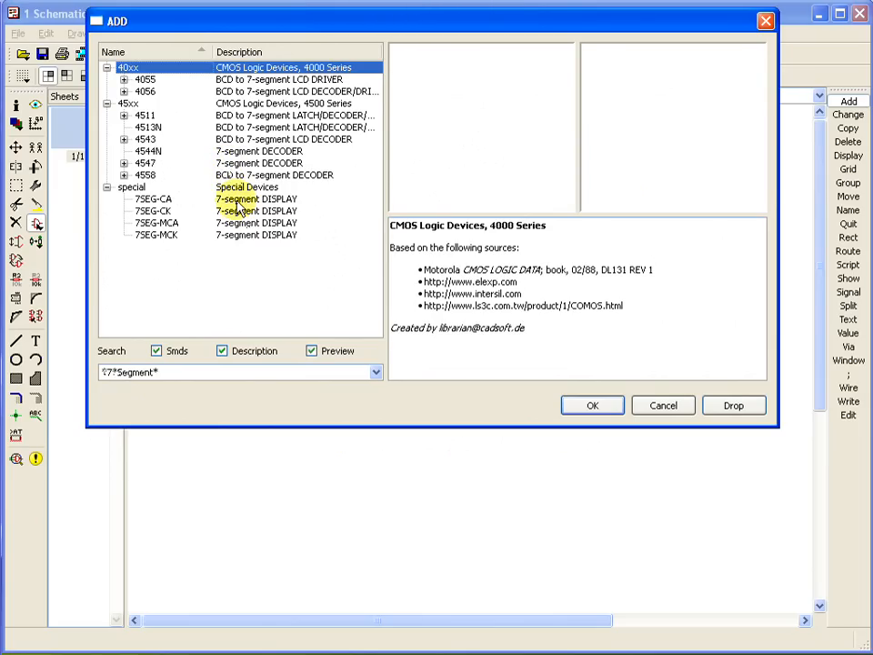
{"action": "left_click", "coordinate": [153, 211]}
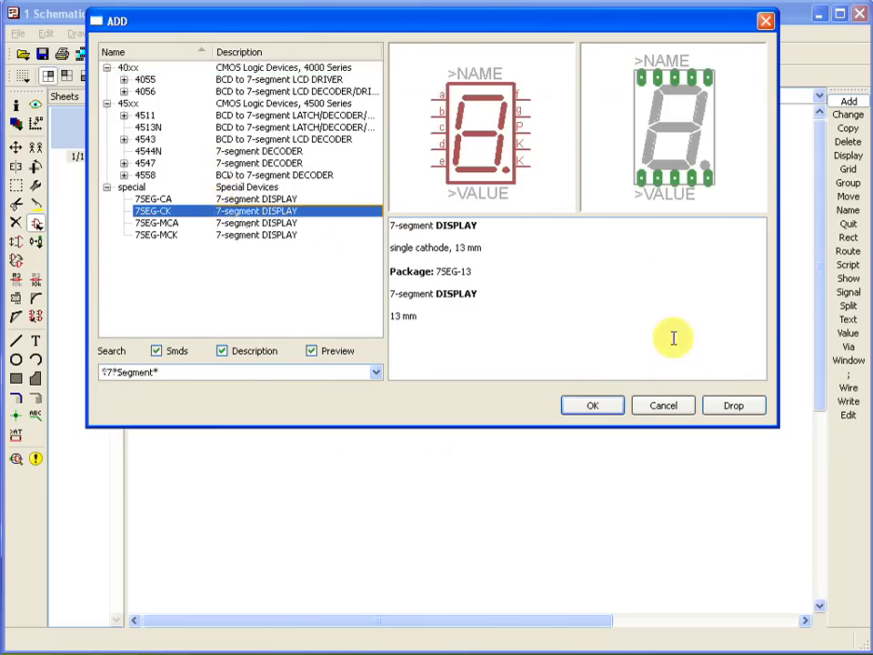
{"action": "left_click", "coordinate": [593, 404]}
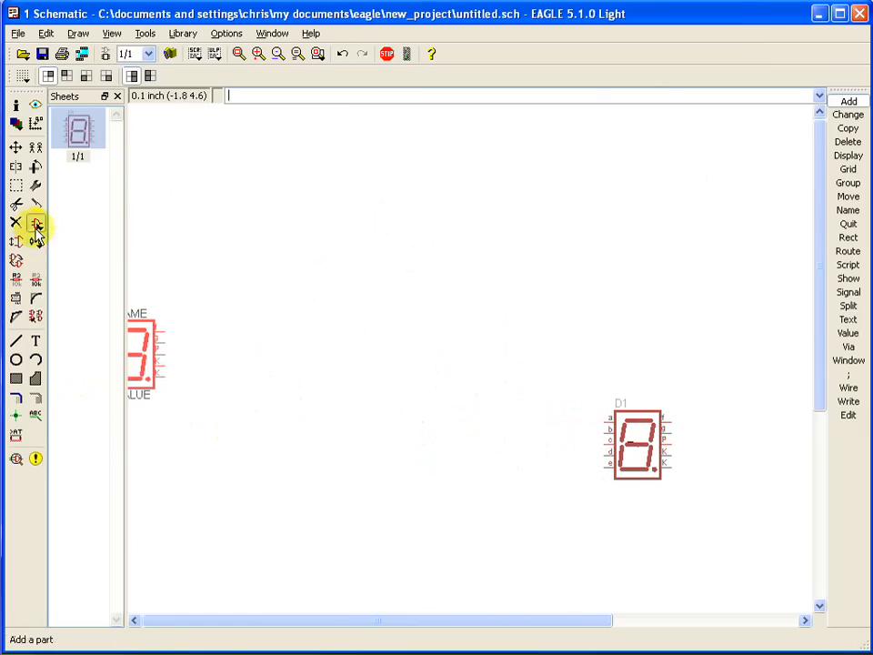
- Add the 4511D BCD-to-seven-segment decoder IC1 beside the display
{"action": "left_click", "coordinate": [36, 222]}
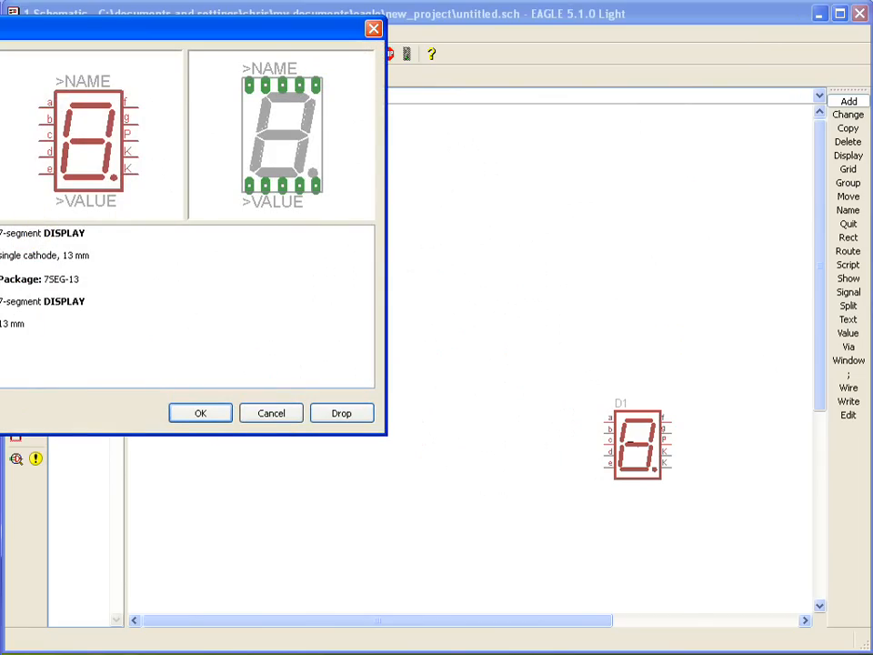
{"action": "mouse_move", "coordinate": [189, 47]}
{"action": "type", "text": "4511D"}
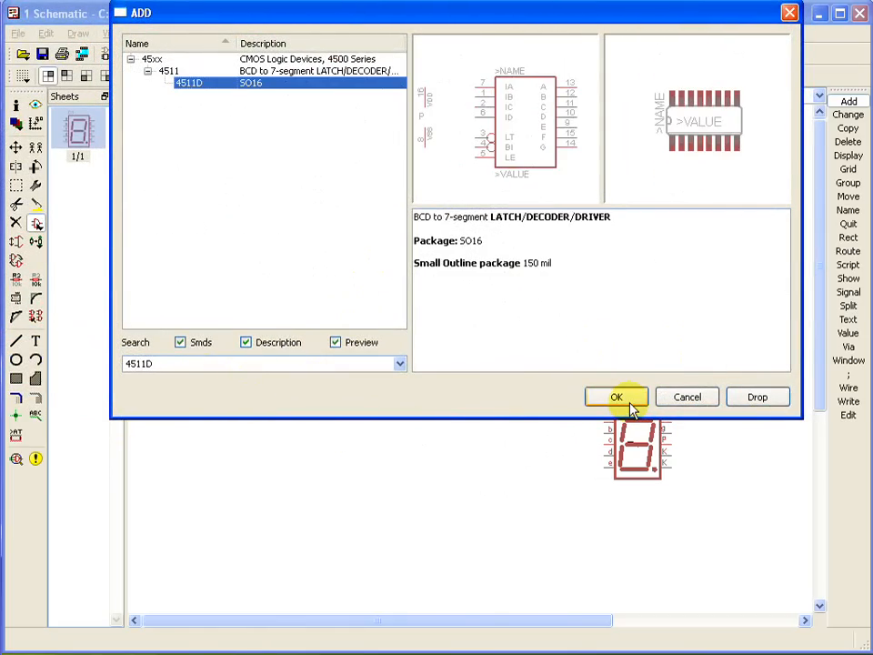
{"action": "left_click", "coordinate": [617, 397]}
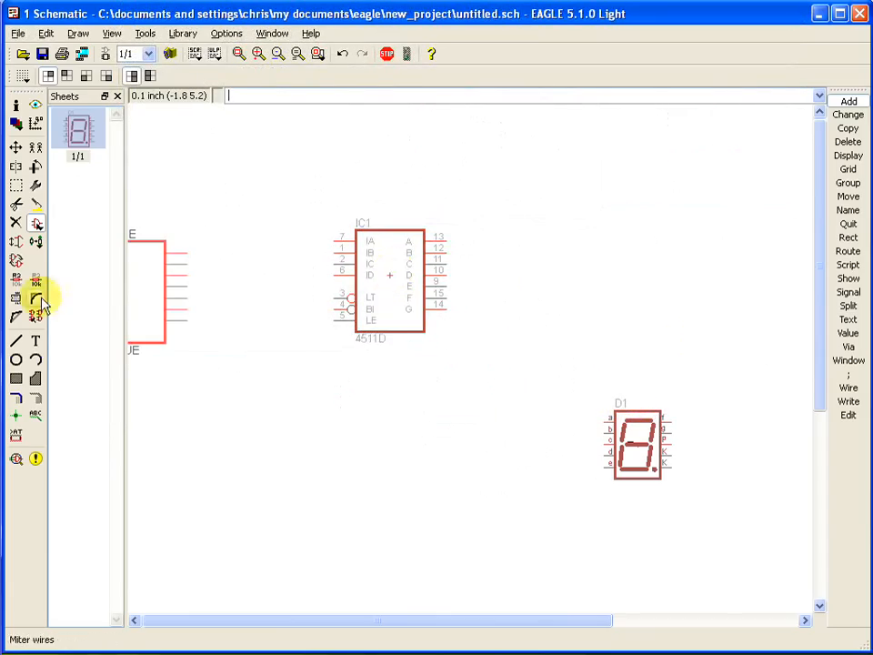
{"action": "left_click", "coordinate": [37, 221]}
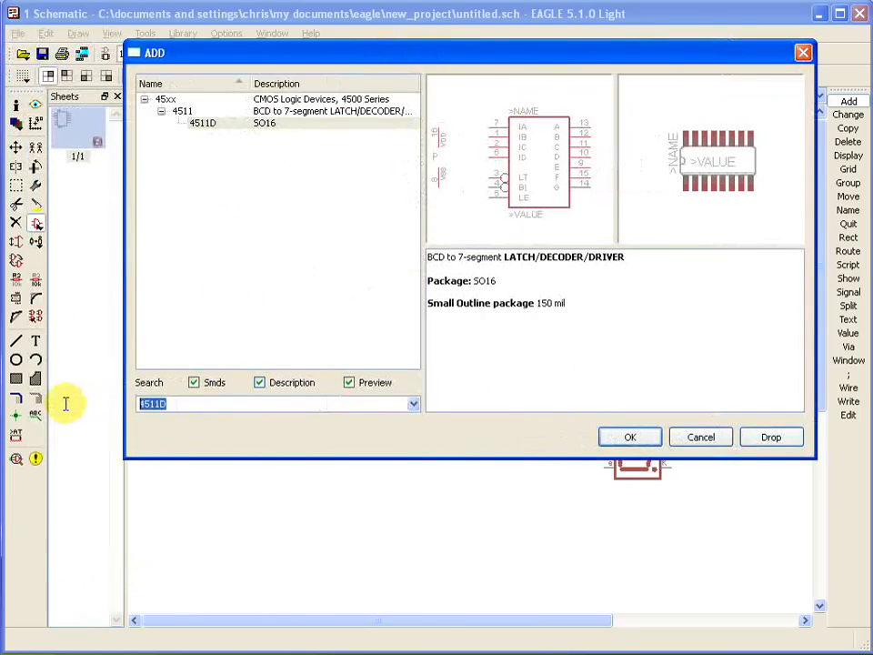
- Add a SW_DIP-4 four-position DIP switch left of IC1
{"action": "type", "text": "SW DIP-4"}
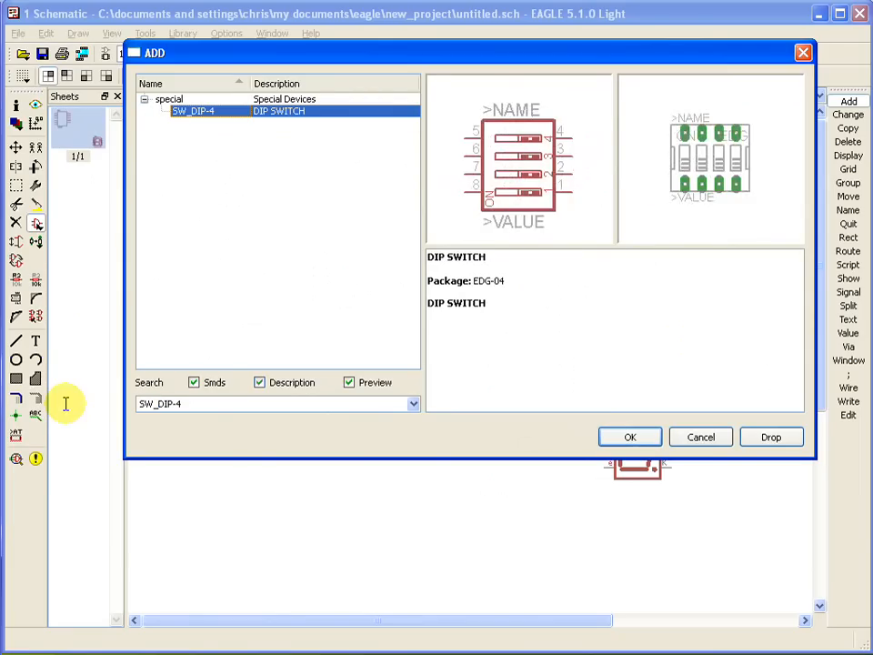
{"action": "left_click", "coordinate": [700, 437]}
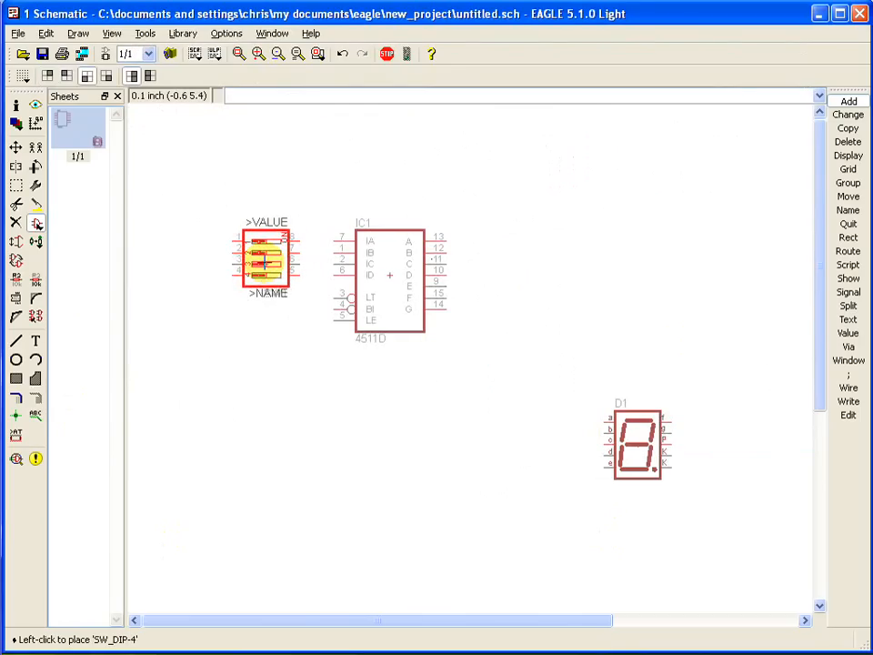
{"action": "left_click", "coordinate": [291, 167]}
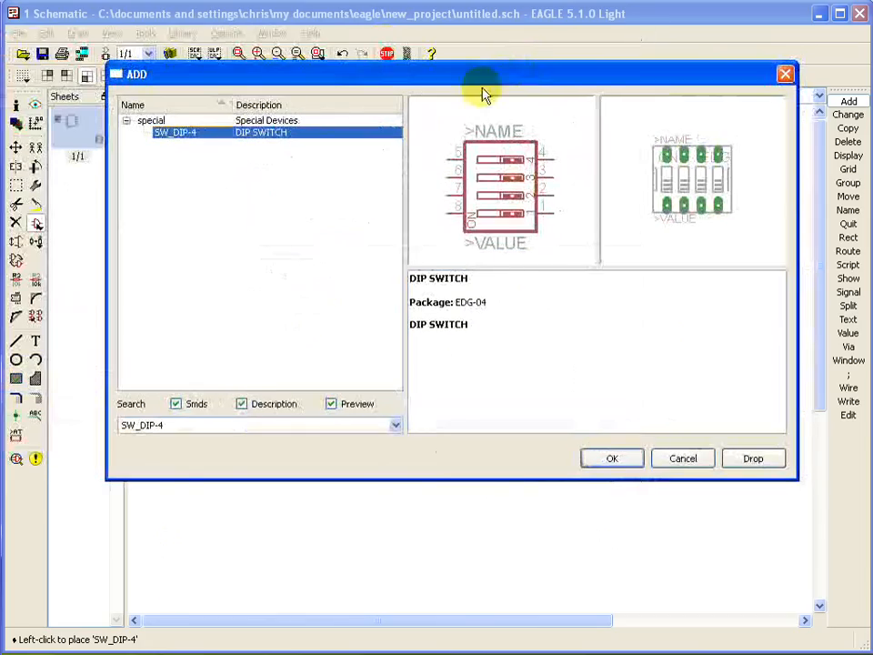
{"action": "mouse_move", "coordinate": [173, 425]}
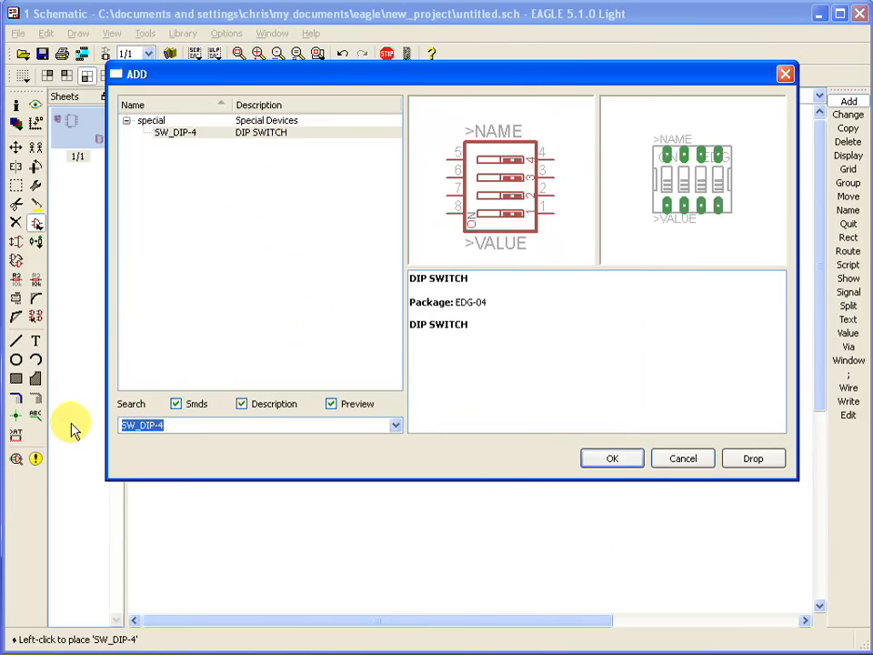
- Add a B35N57 BNC connector X1 left of switch SW1
{"action": "type", "text": "B35V57"}
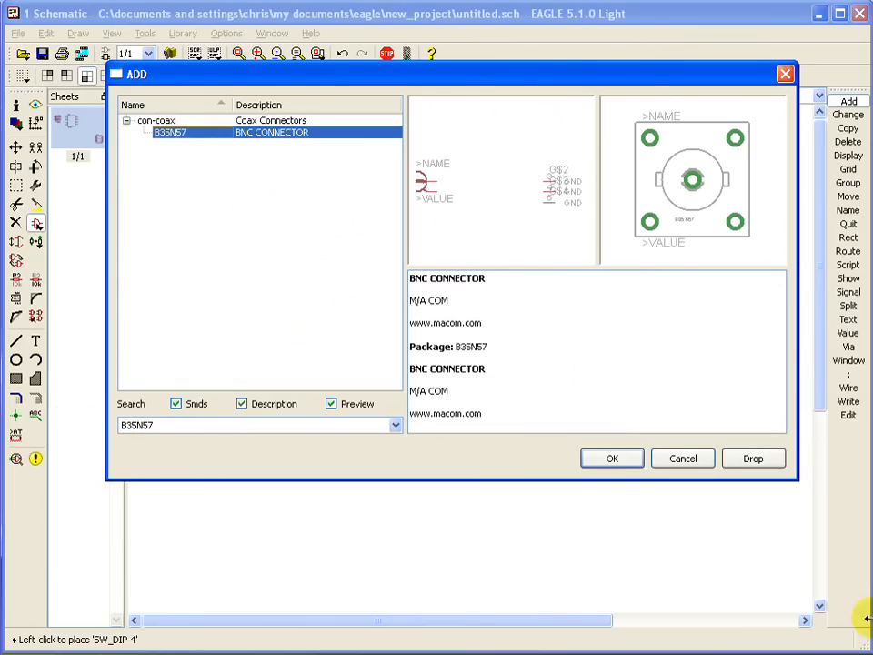
{"action": "left_click", "coordinate": [611, 459]}
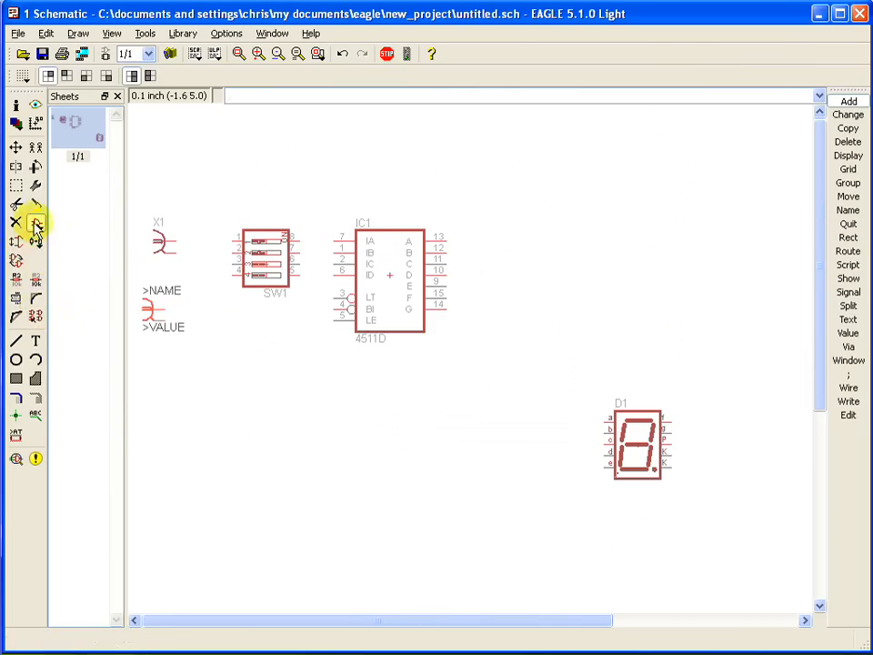
{"action": "left_click", "coordinate": [35, 226]}
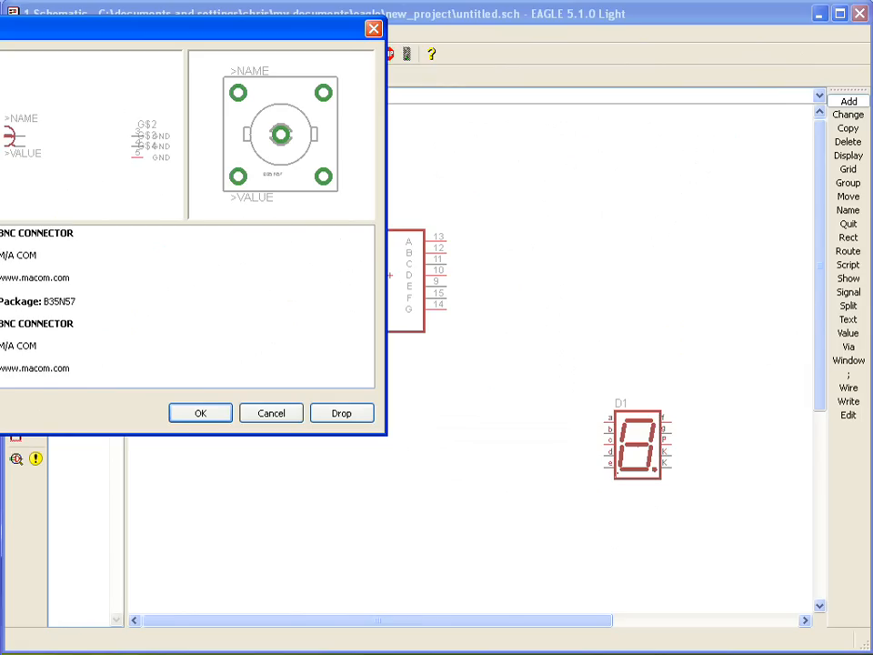
{"action": "mouse_move", "coordinate": [123, 57]}
{"action": "type", "text": "R-US_R0603"}
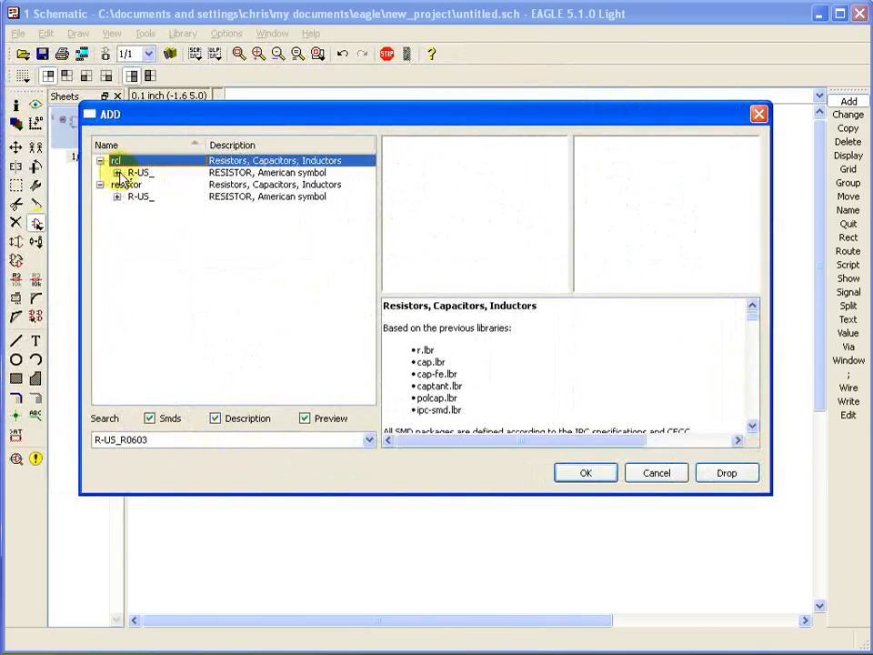
- Pick the rcl R-US_R0603 resistor and place it between the 4511 and display
{"action": "left_click", "coordinate": [116, 196]}
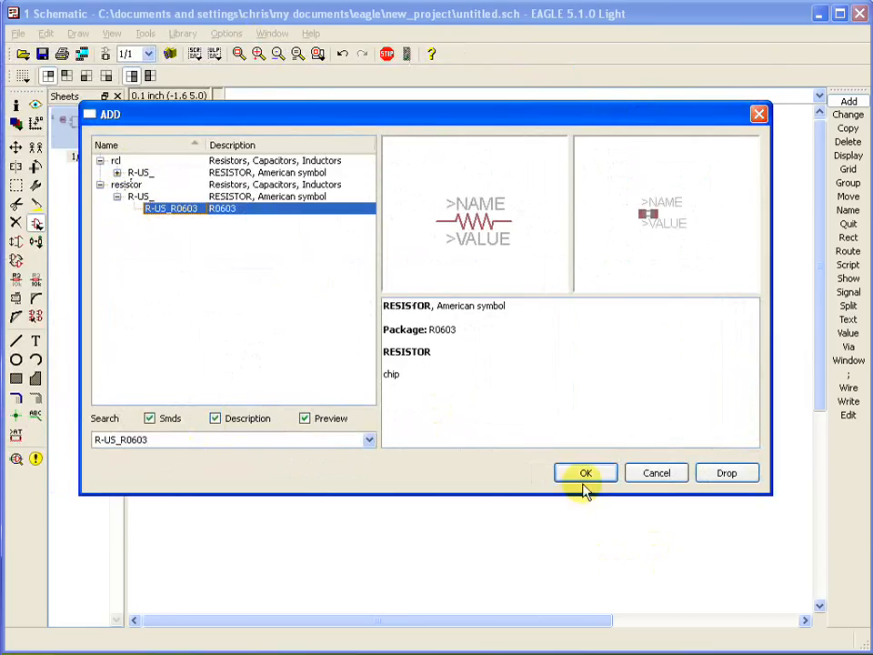
{"action": "left_click", "coordinate": [585, 472]}
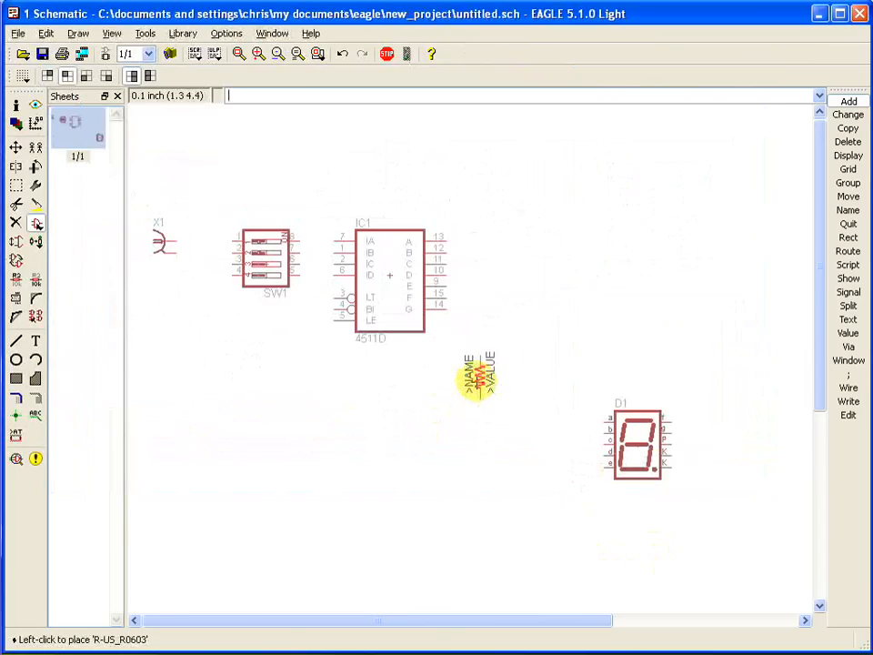
{"action": "left_click_drag", "start_coordinate": [477, 373], "coordinate": [469, 309]}
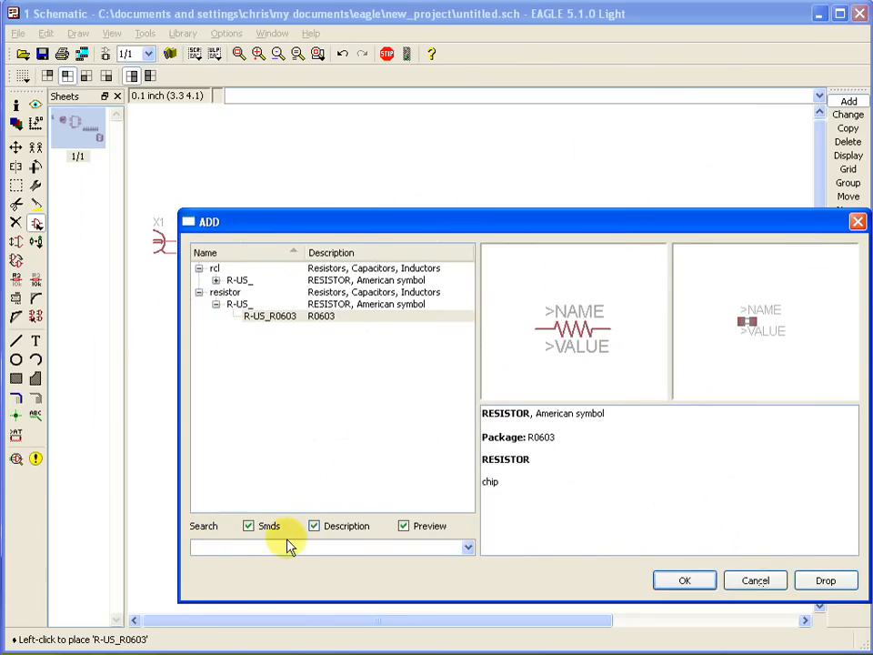
{"action": "mouse_move", "coordinate": [325, 489]}
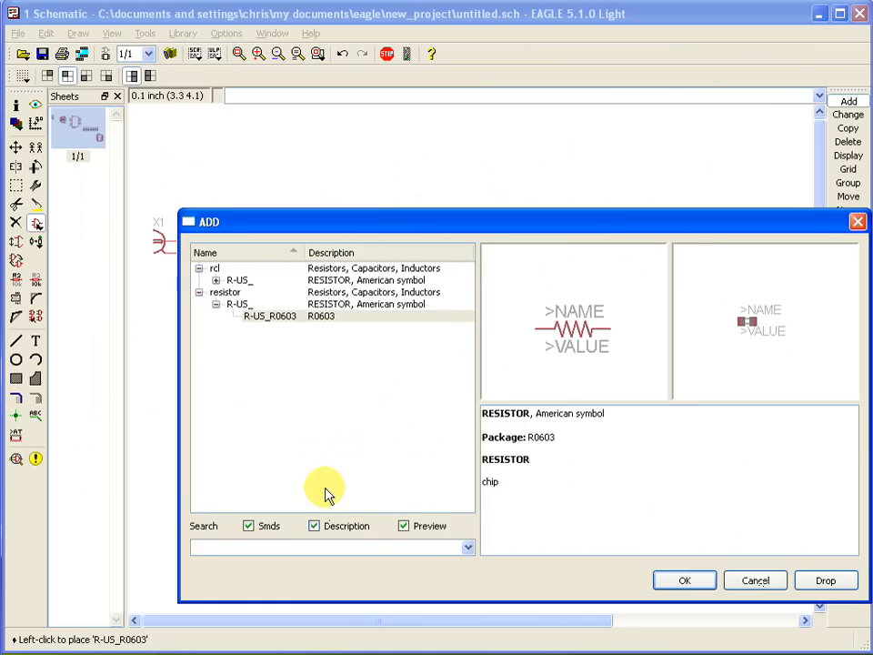
{"action": "mouse_move", "coordinate": [324, 482]}
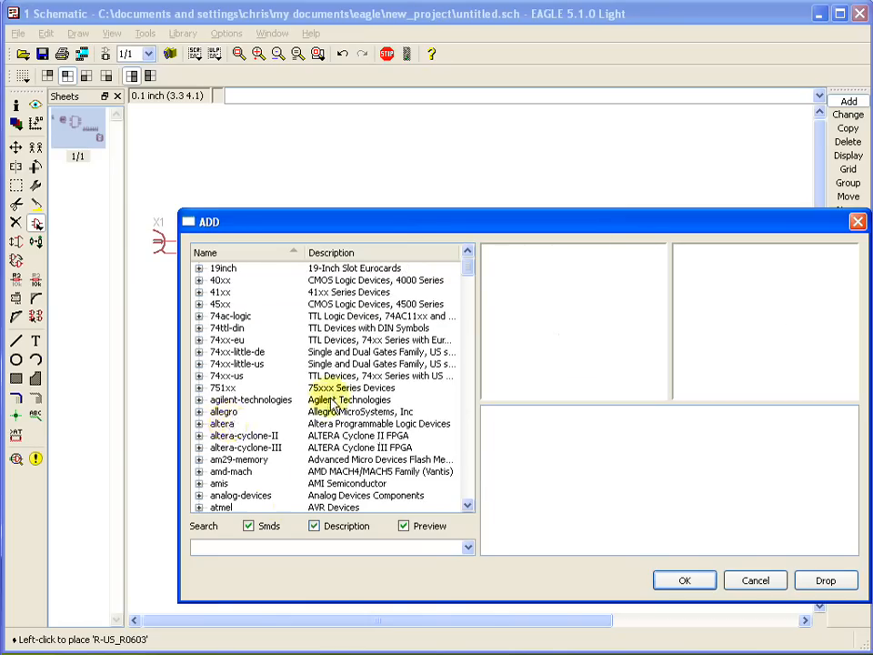
- Choose the GND symbol from the supply1 library for the ground connections
{"action": "left_click", "coordinate": [227, 375]}
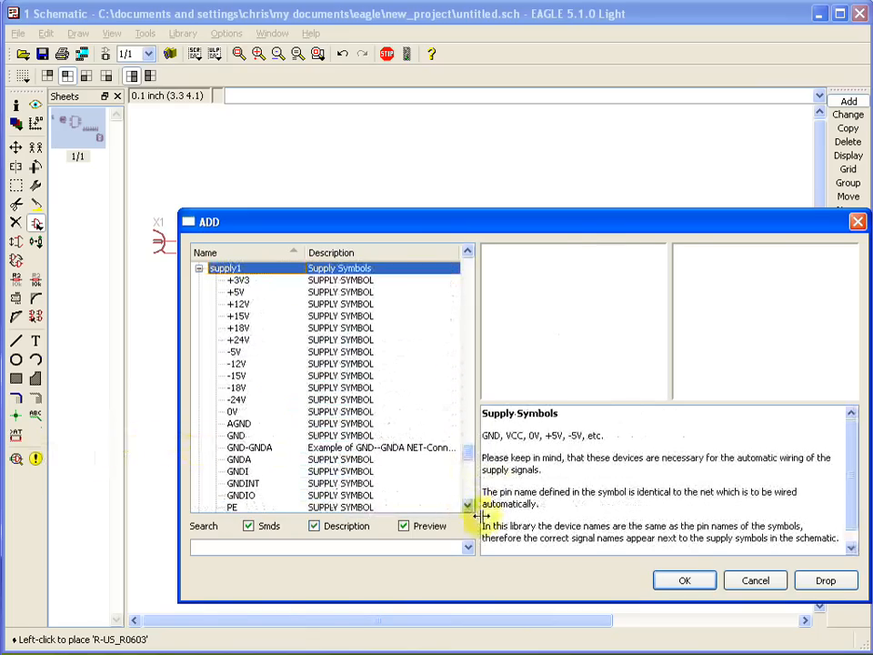
{"action": "scroll", "scroll_direction": "down", "scroll_amount": 3}
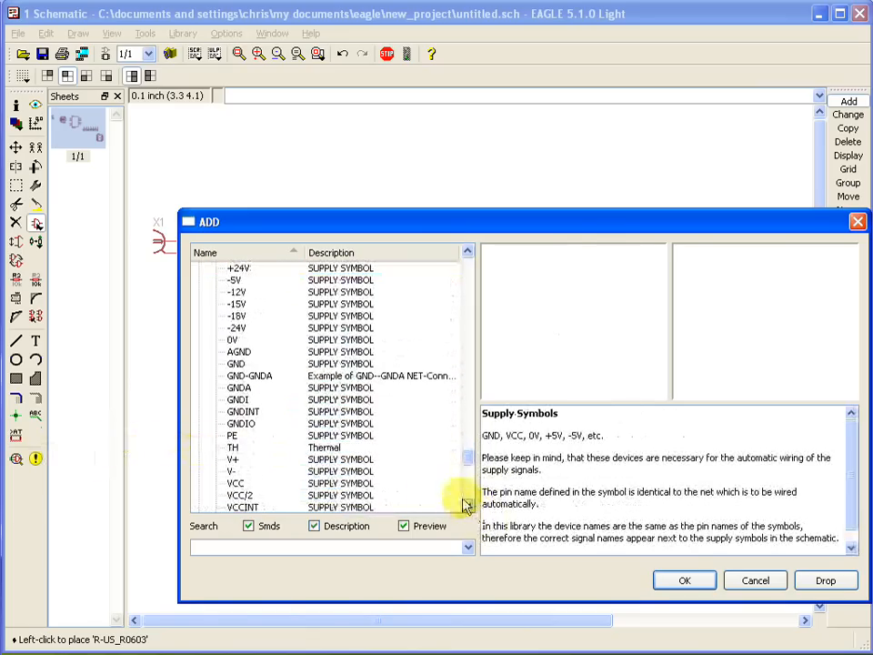
{"action": "left_click", "coordinate": [233, 469]}
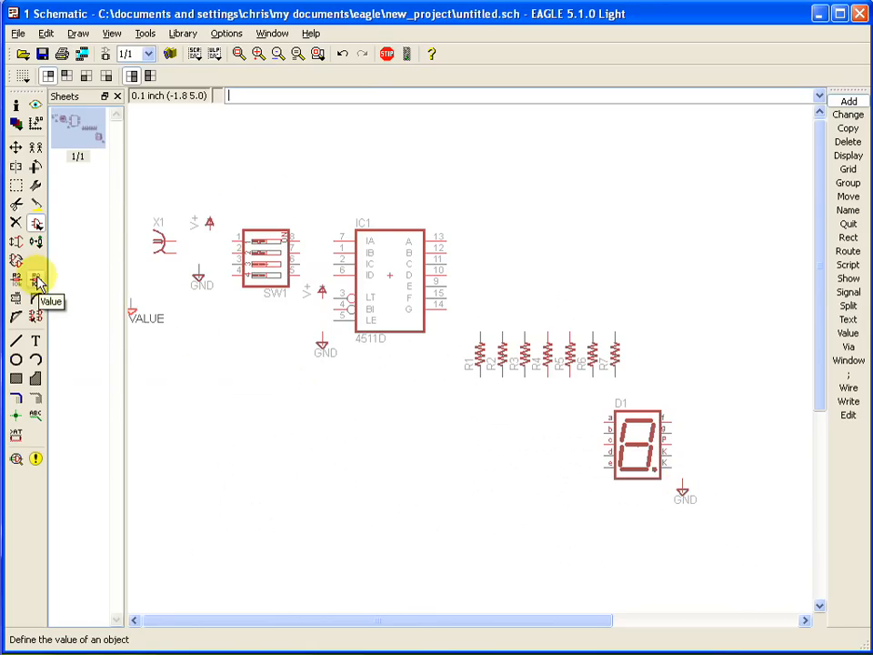
{"action": "mouse_move", "coordinate": [29, 251]}
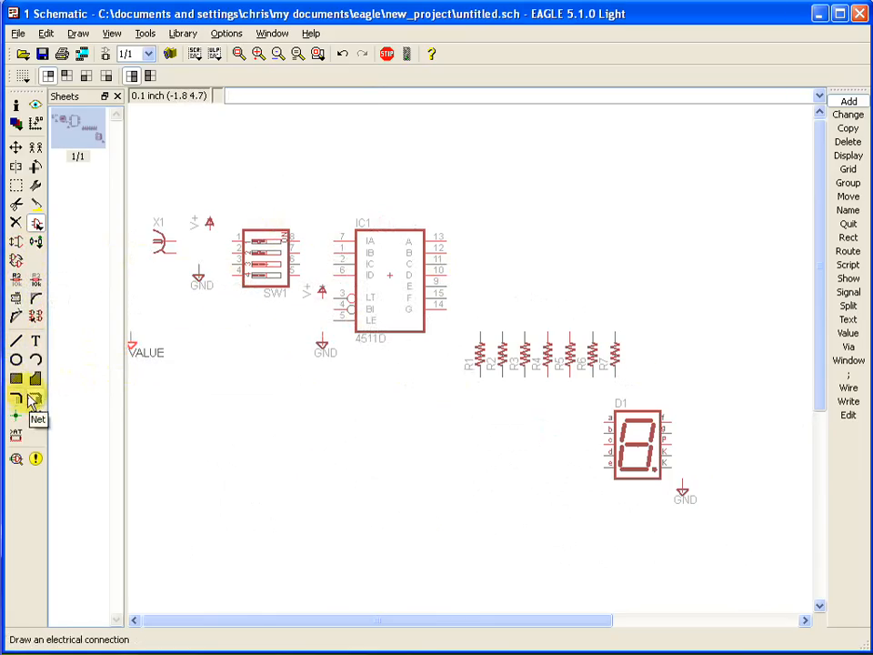
{"action": "mouse_move", "coordinate": [36, 411]}
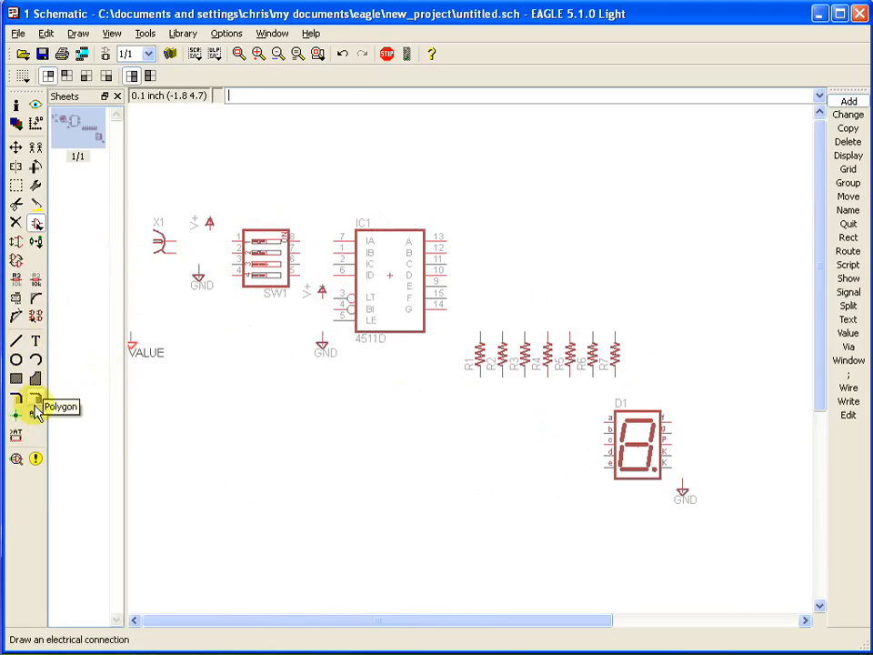
{"action": "mouse_move", "coordinate": [36, 411]}
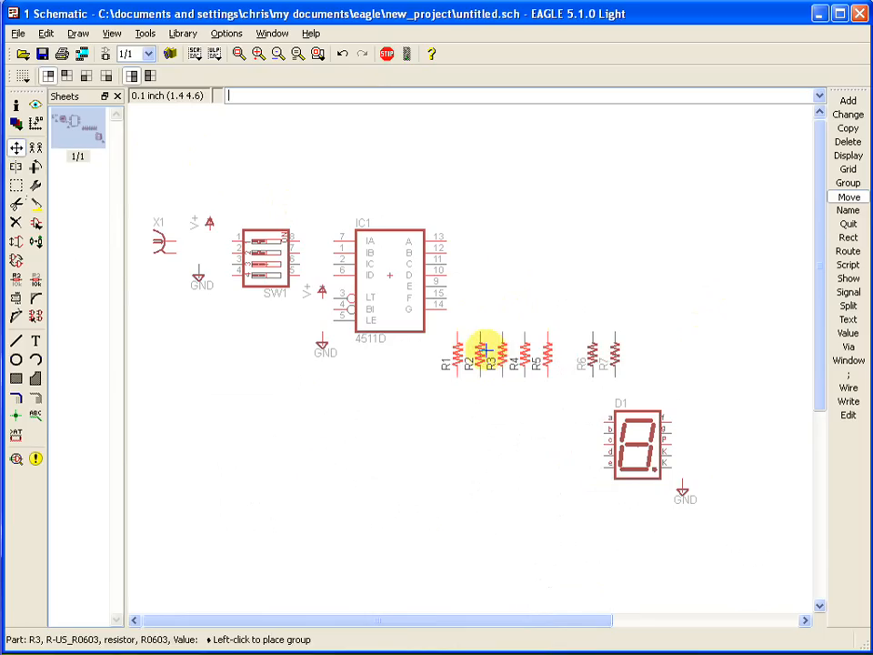
- Drop the moved resistor group and shift the display's ground symbol up beneath D1
{"action": "left_click", "coordinate": [14, 185]}
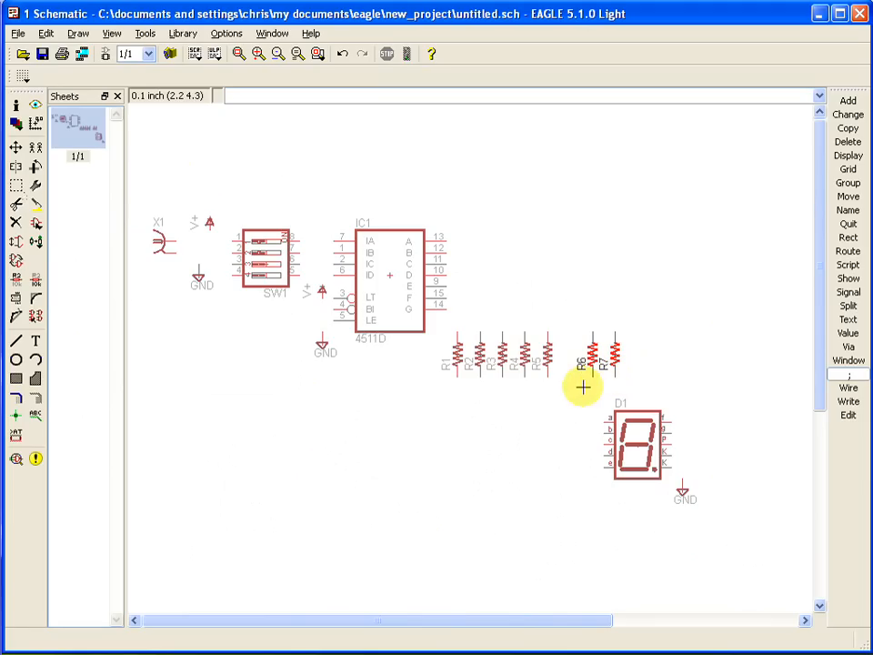
{"action": "right_click", "coordinate": [582, 362]}
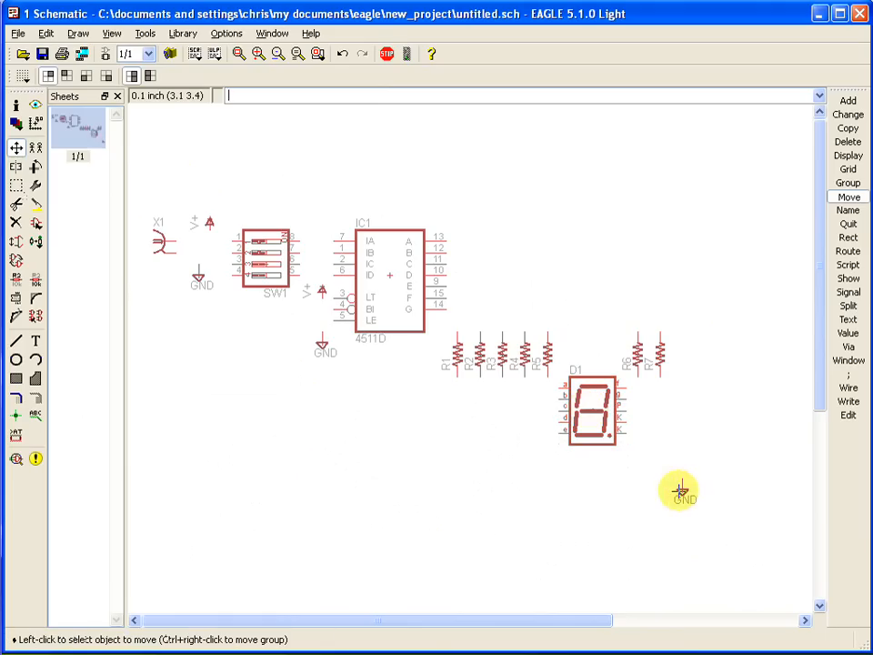
{"action": "left_click_drag", "start_coordinate": [680, 495], "coordinate": [640, 459]}
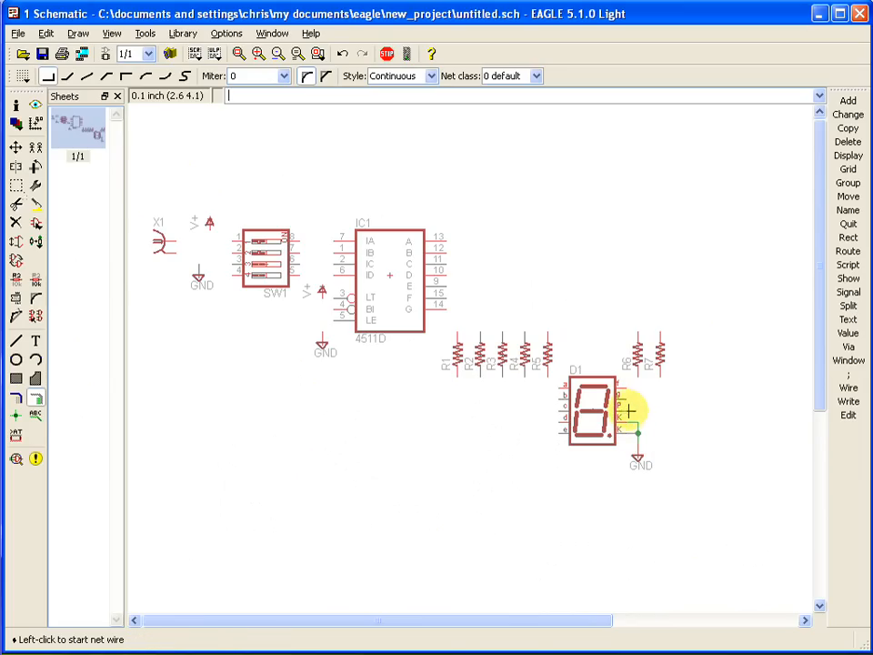
{"action": "mouse_move", "coordinate": [567, 376]}
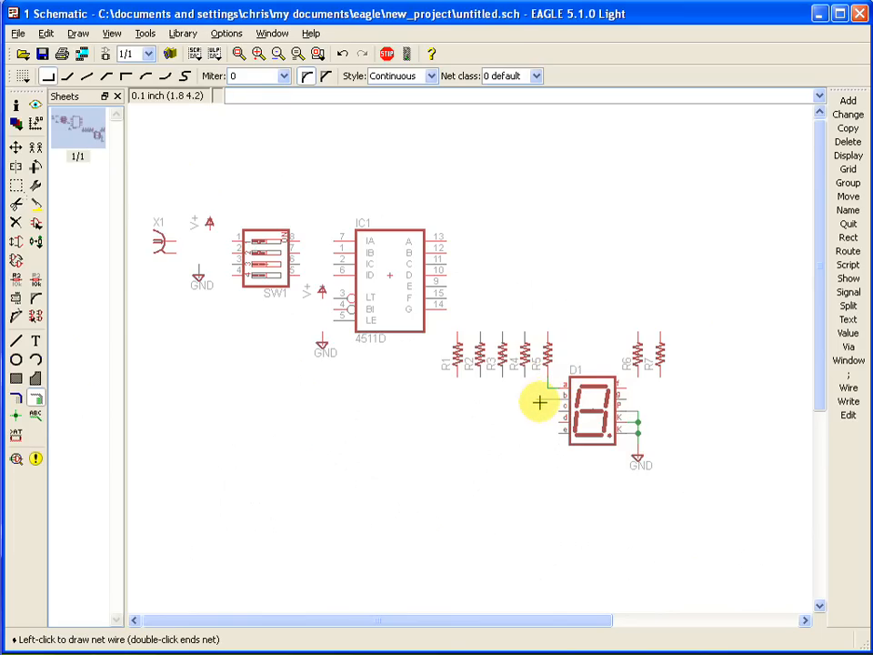
{"action": "mouse_move", "coordinate": [523, 381]}
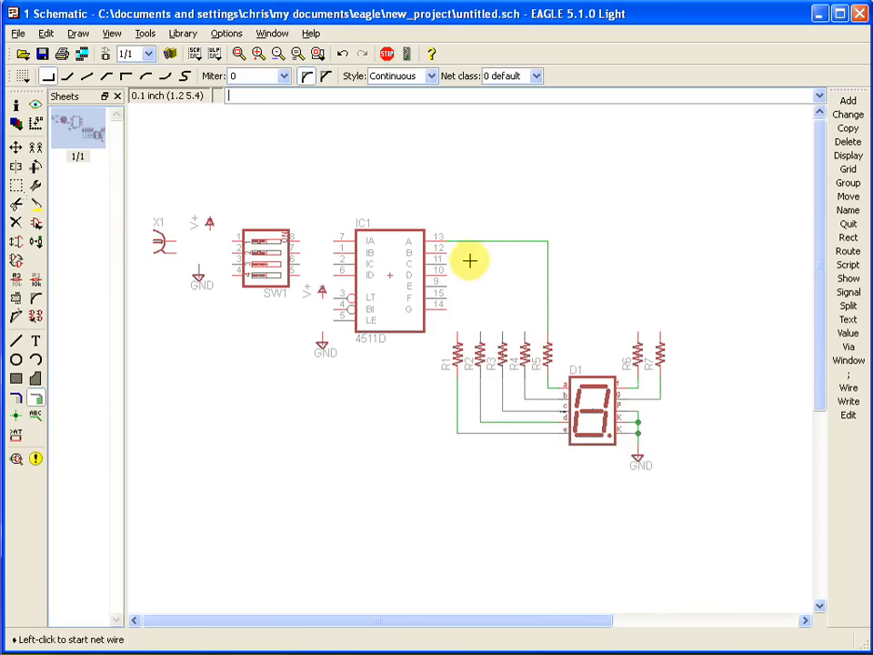
- Start a net wire from the next 4511 output toward its resistor
{"action": "left_click", "coordinate": [471, 261]}
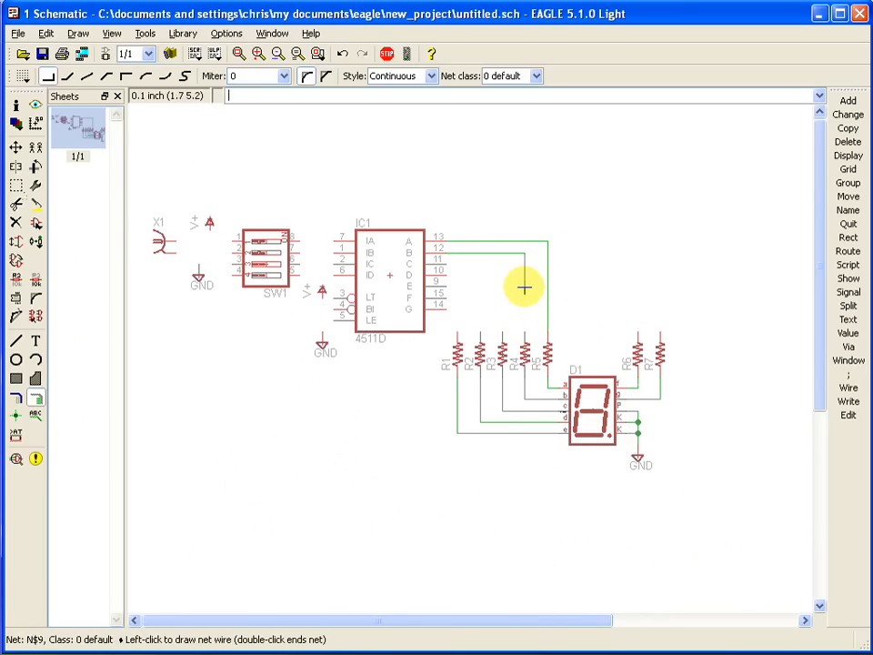
{"action": "mouse_move", "coordinate": [511, 209]}
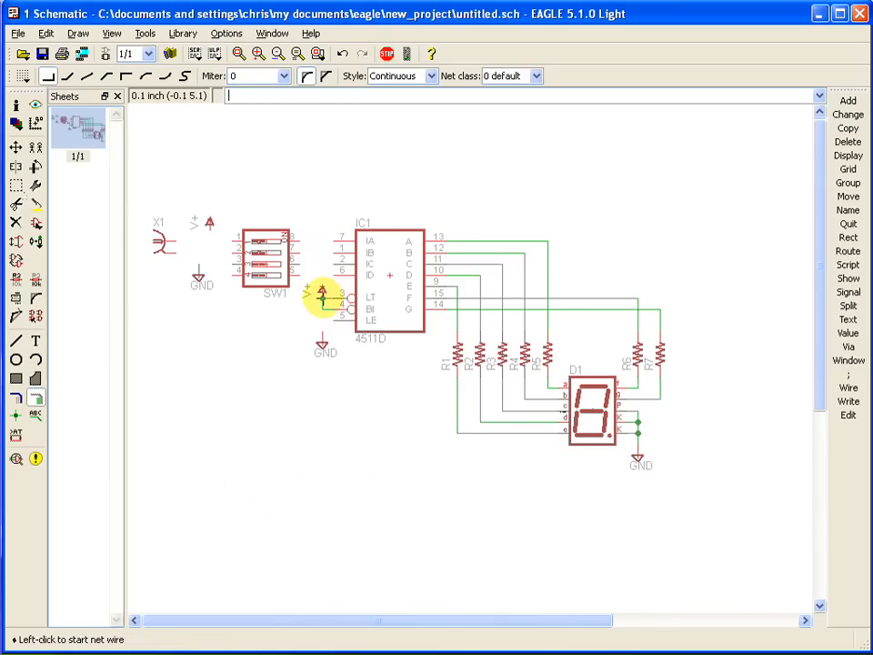
{"action": "mouse_move", "coordinate": [319, 326]}
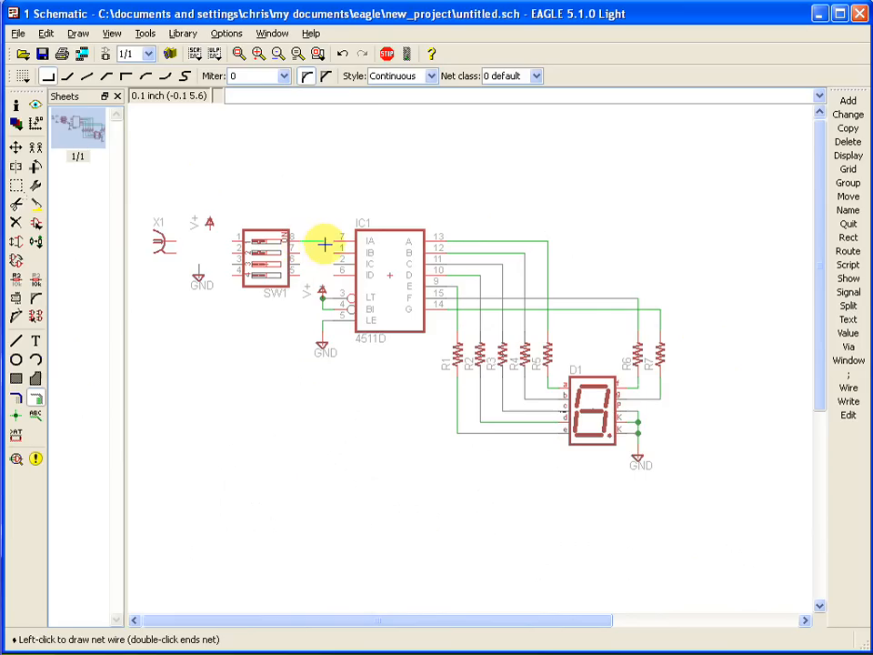
{"action": "mouse_move", "coordinate": [294, 251]}
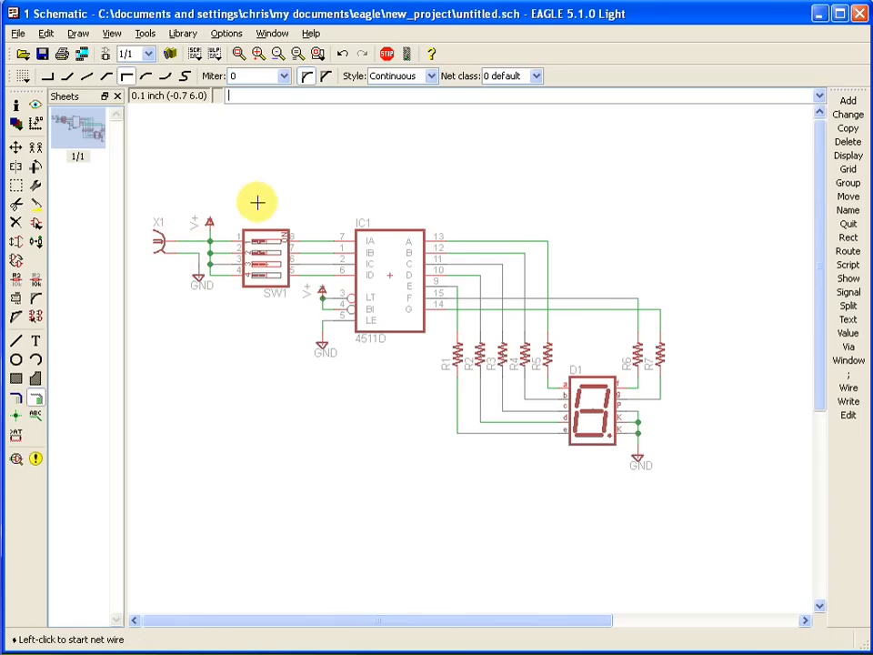
{"action": "mouse_move", "coordinate": [495, 329]}
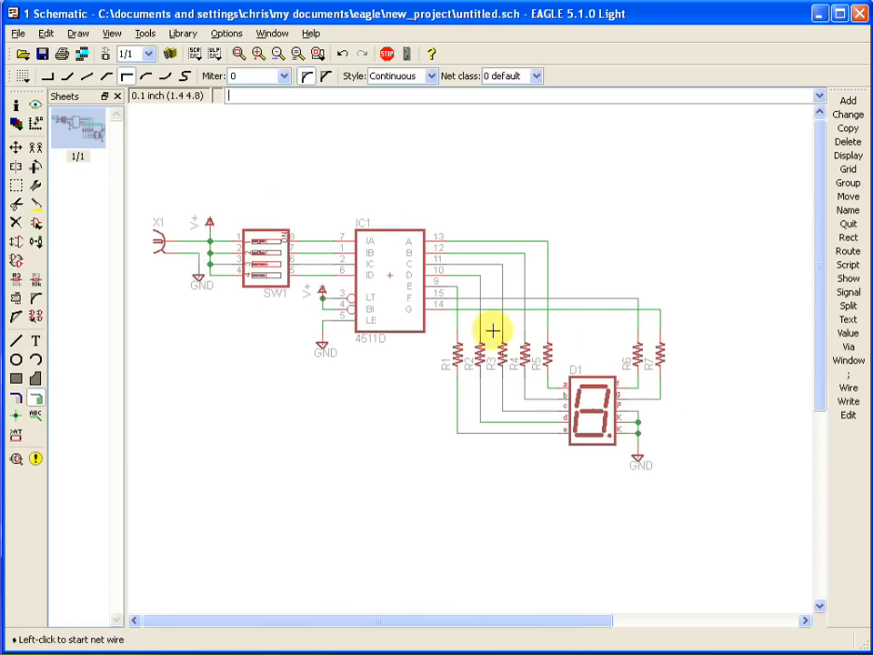
{"action": "mouse_move", "coordinate": [550, 396]}
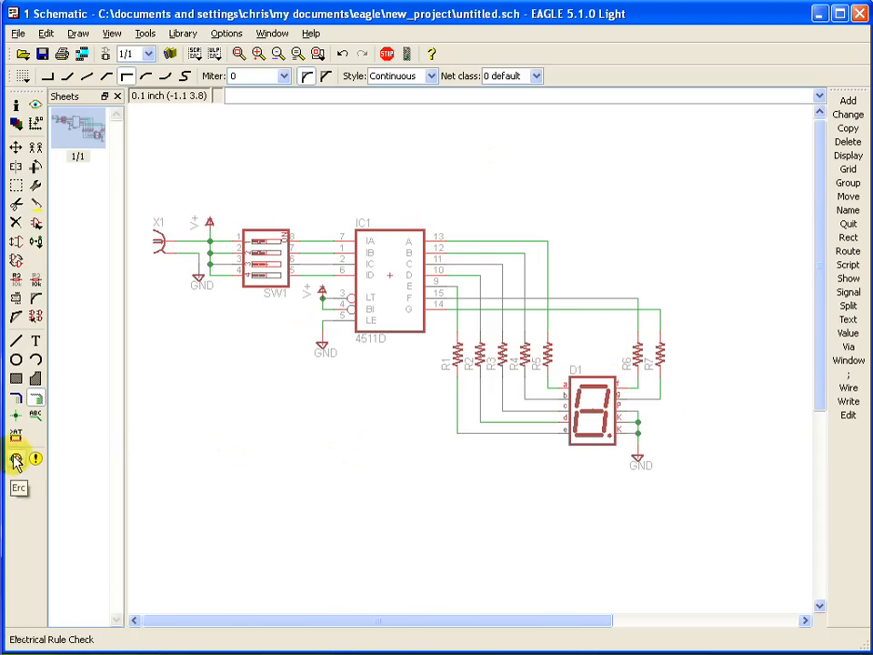
{"action": "left_click", "coordinate": [14, 458]}
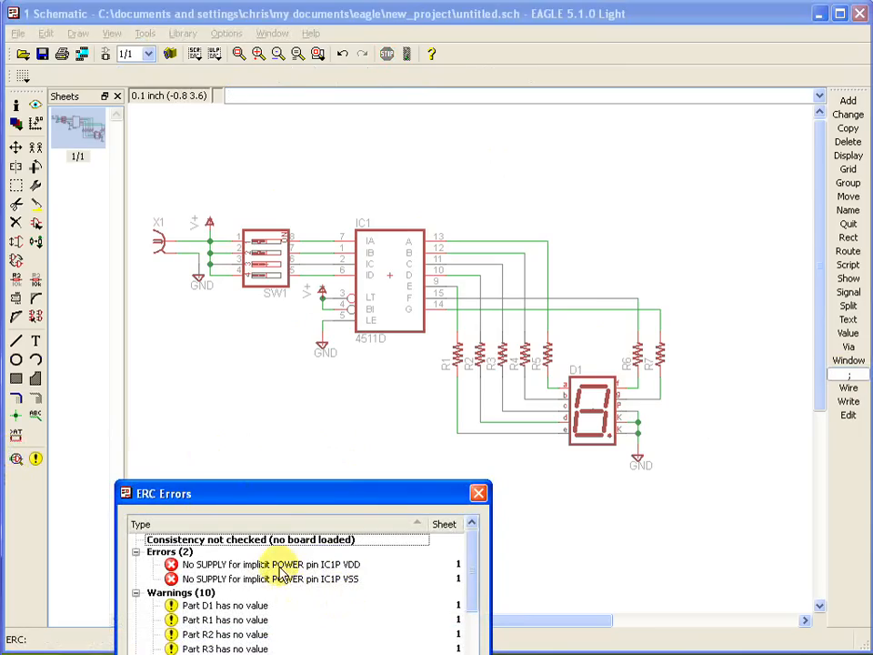
{"action": "mouse_move", "coordinate": [291, 599]}
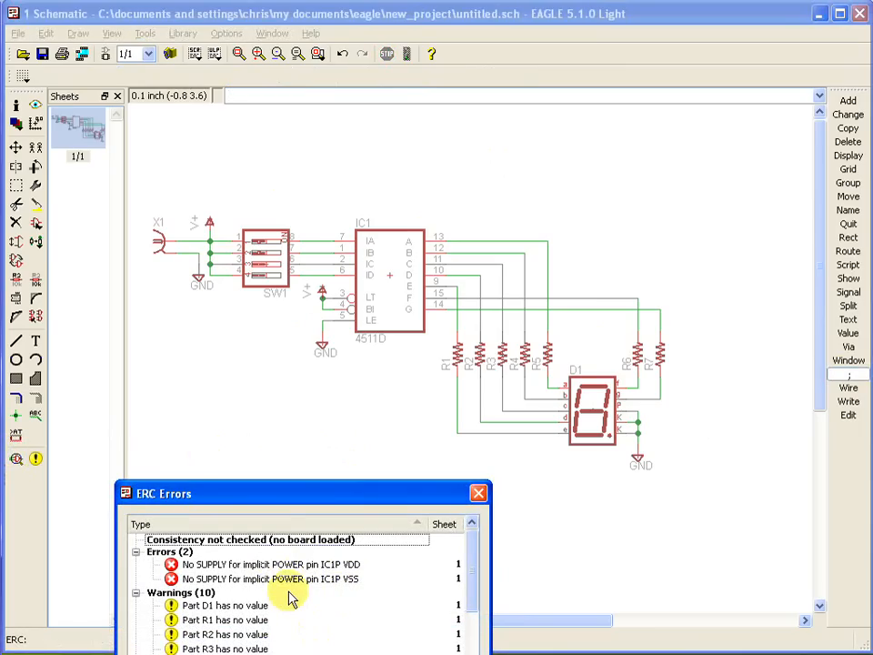
{"action": "mouse_move", "coordinate": [434, 598]}
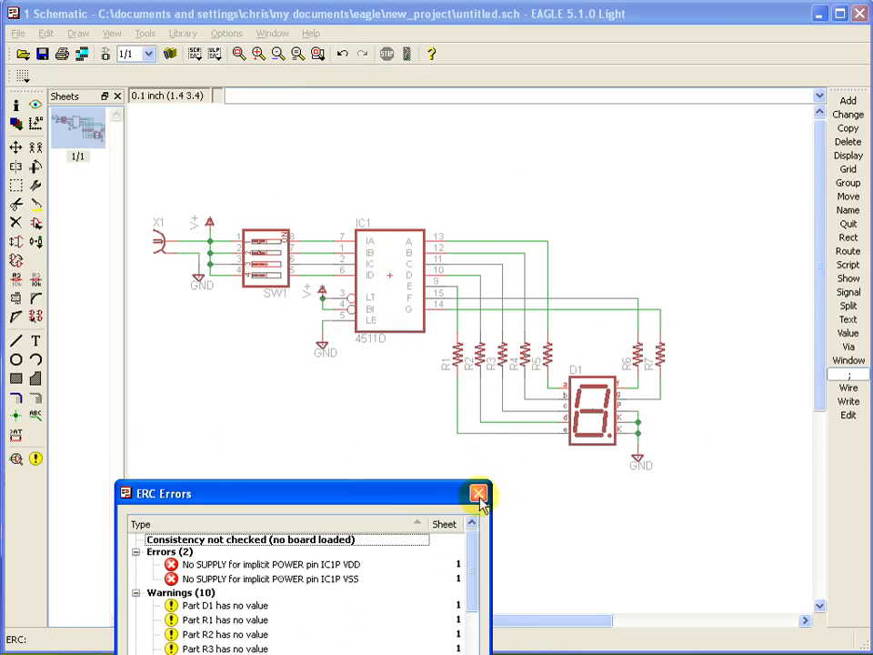
{"action": "left_click", "coordinate": [478, 493]}
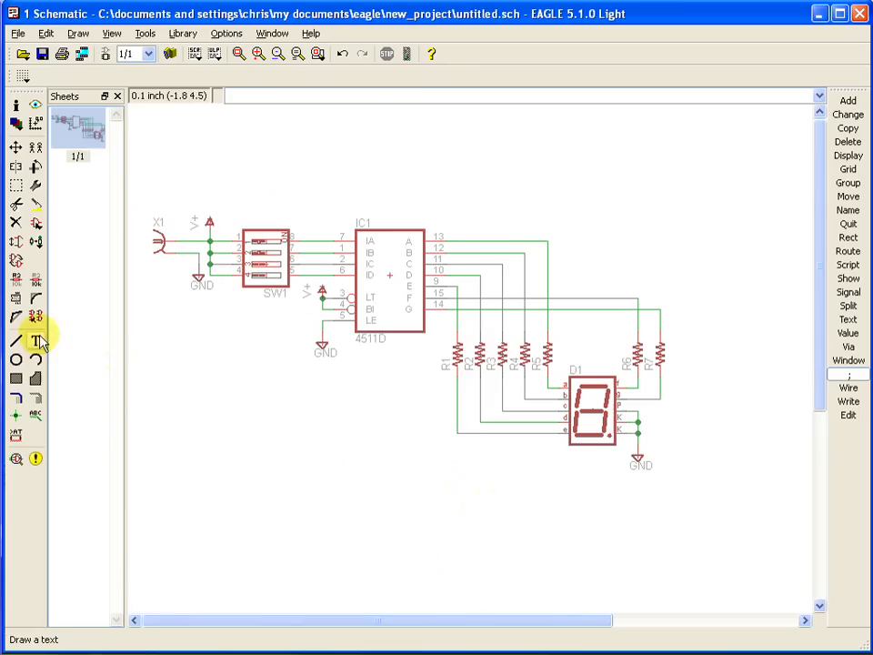
- Invoke IC1's PWRN power gate IC1P below the decoder
{"action": "left_click", "coordinate": [36, 317]}
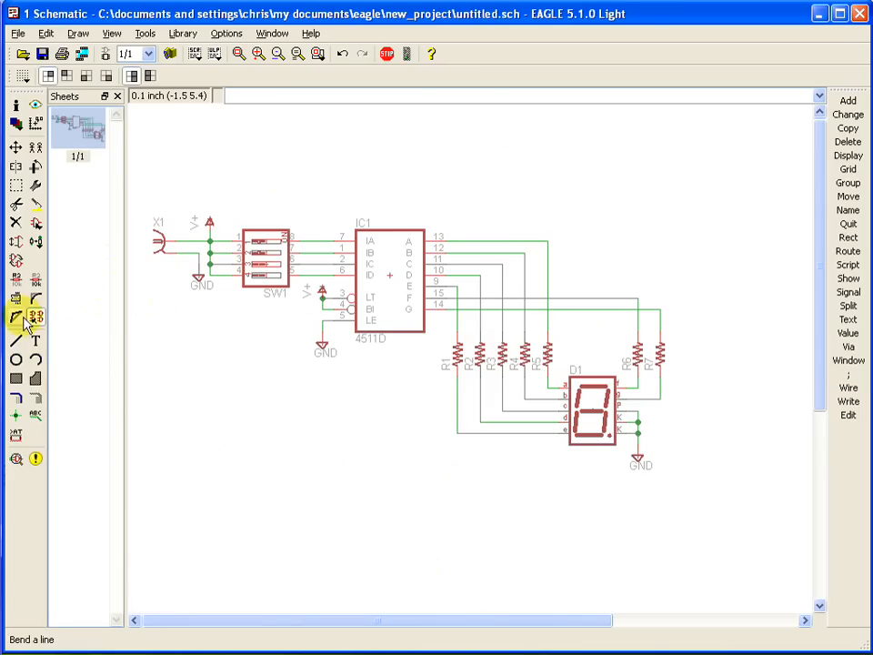
{"action": "mouse_move", "coordinate": [36, 317]}
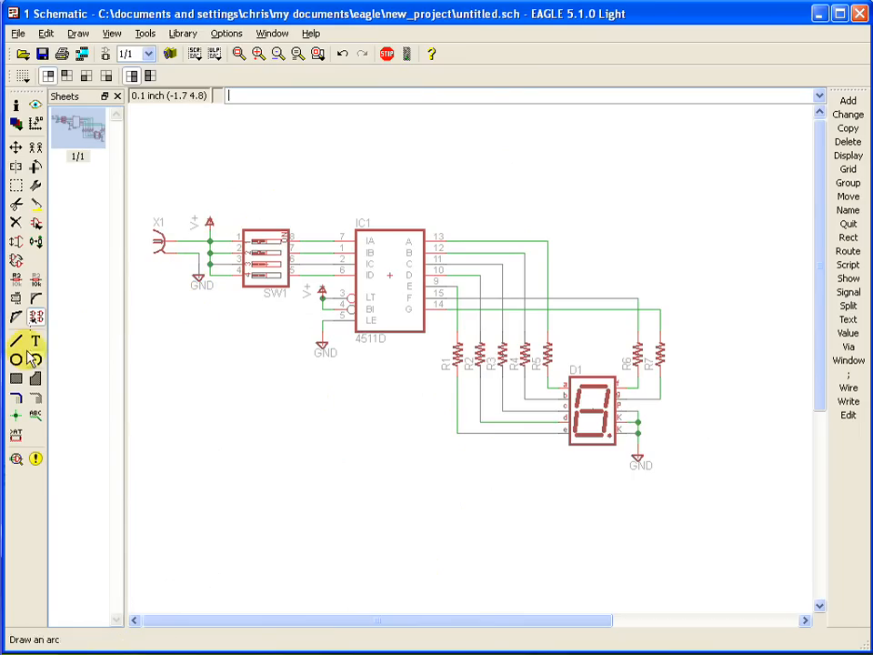
{"action": "mouse_move", "coordinate": [35, 316]}
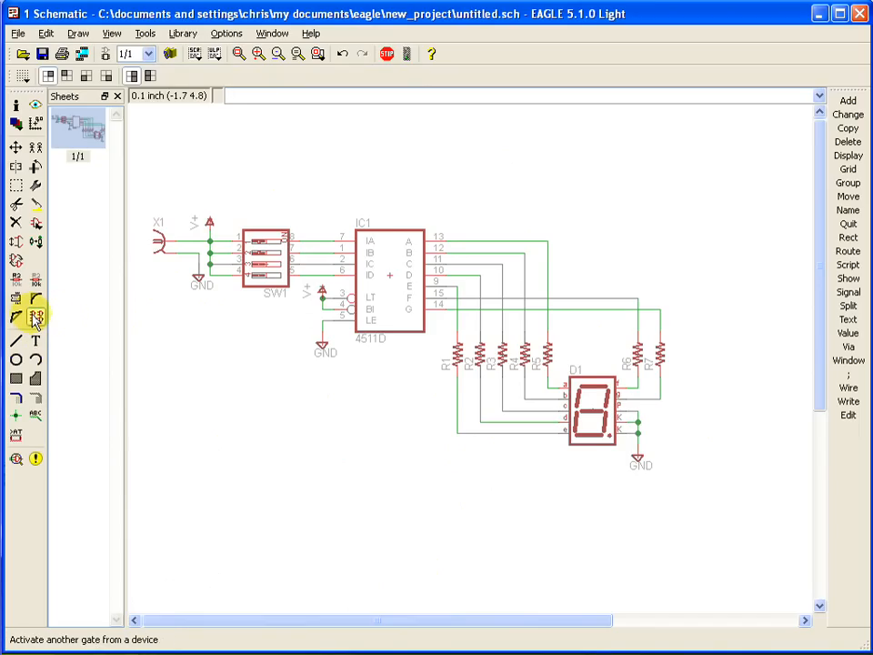
{"action": "mouse_move", "coordinate": [36, 316]}
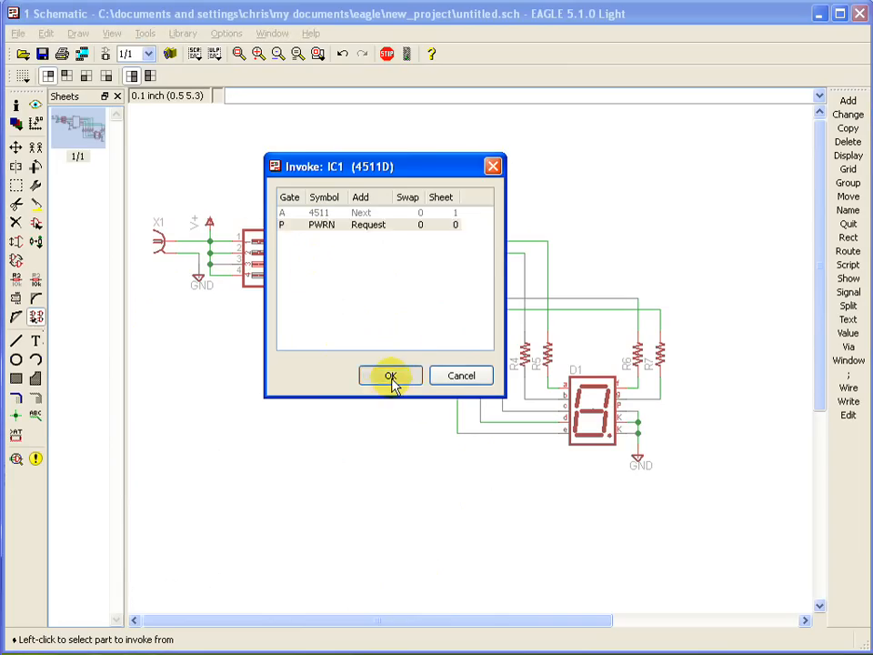
{"action": "left_click", "coordinate": [389, 375]}
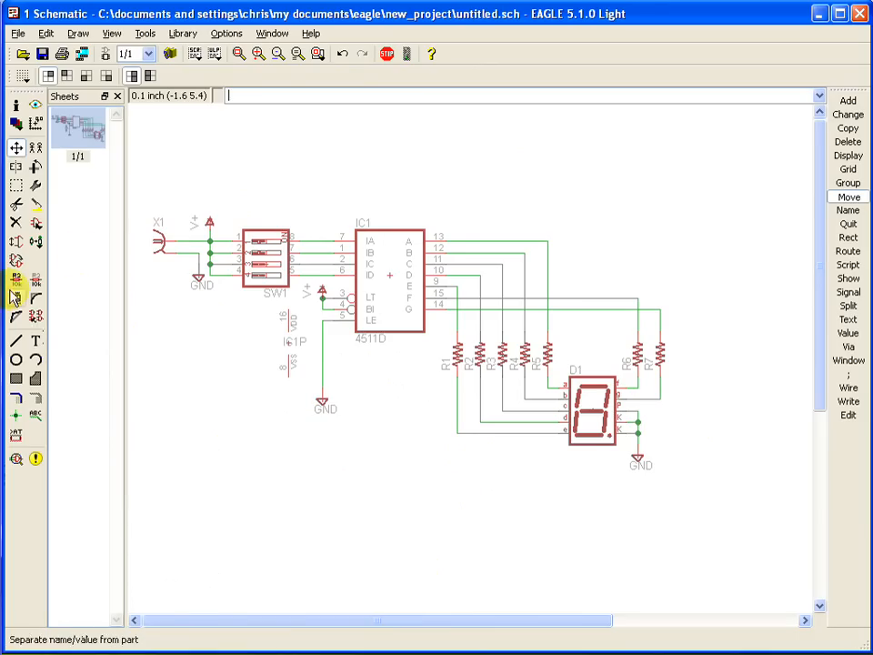
{"action": "left_click", "coordinate": [34, 280]}
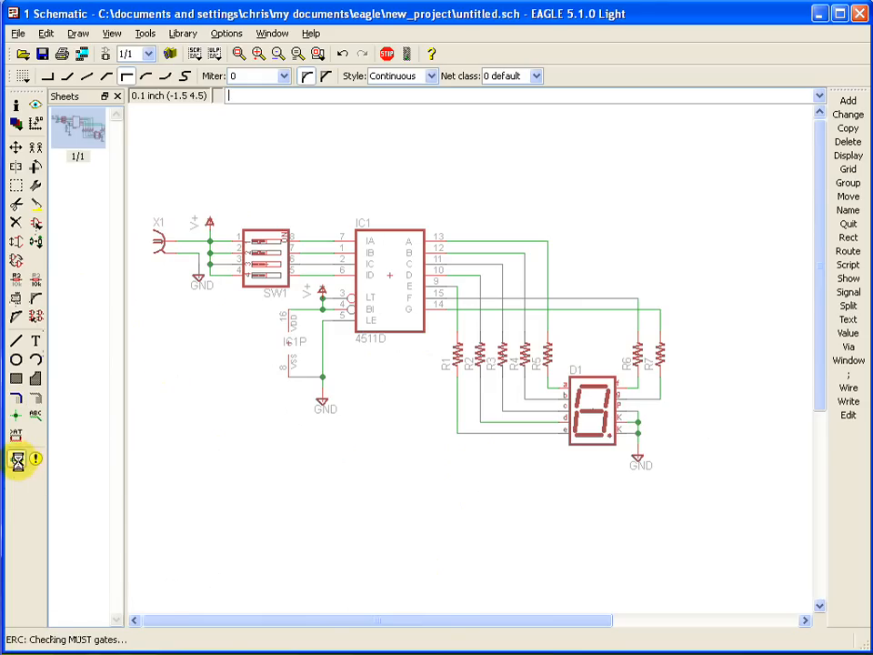
{"action": "left_click", "coordinate": [17, 458]}
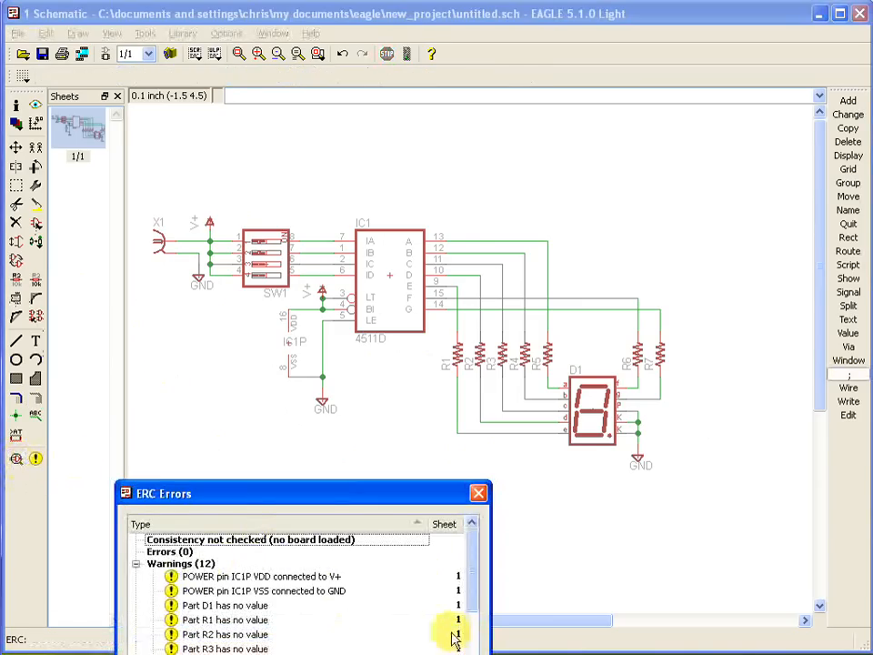
{"action": "scroll", "scroll_direction": "down", "scroll_amount": 3}
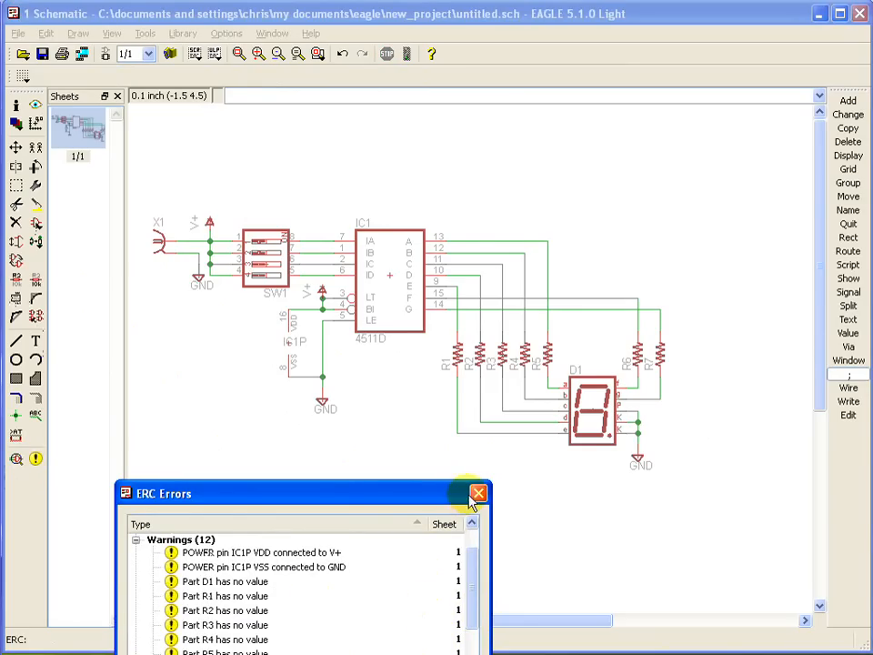
{"action": "mouse_move", "coordinate": [478, 495]}
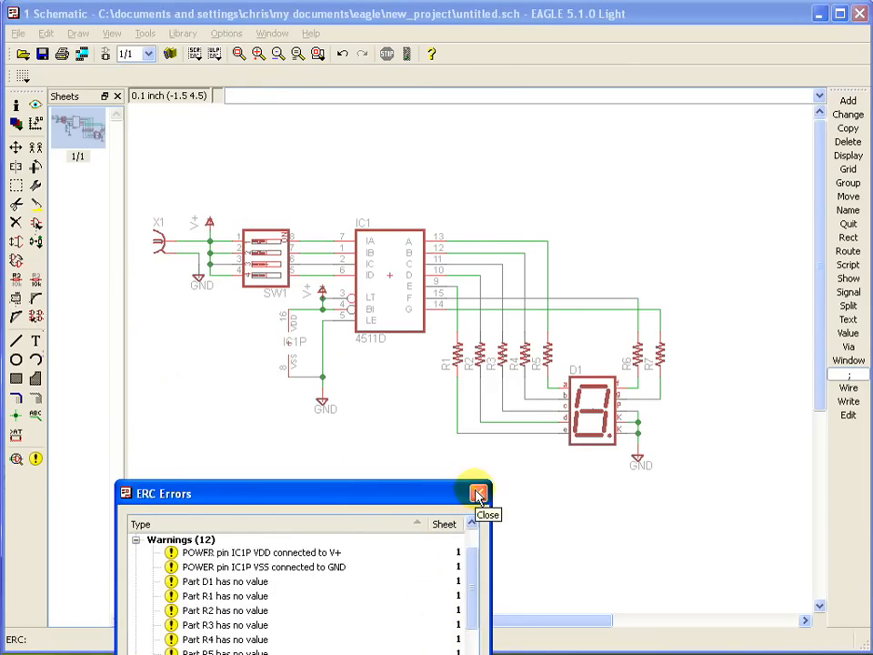
{"action": "mouse_move", "coordinate": [276, 601]}
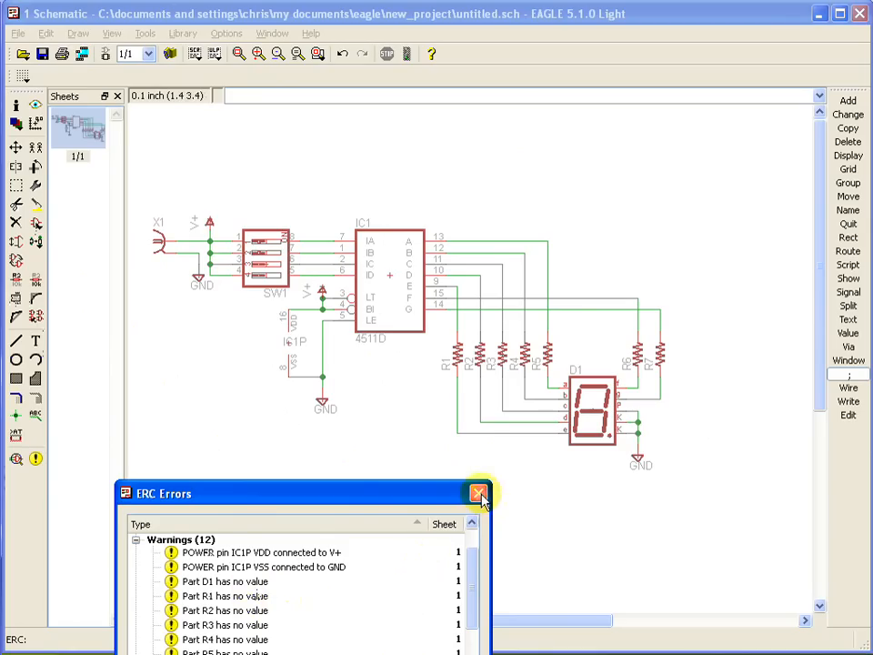
{"action": "left_click", "coordinate": [480, 492]}
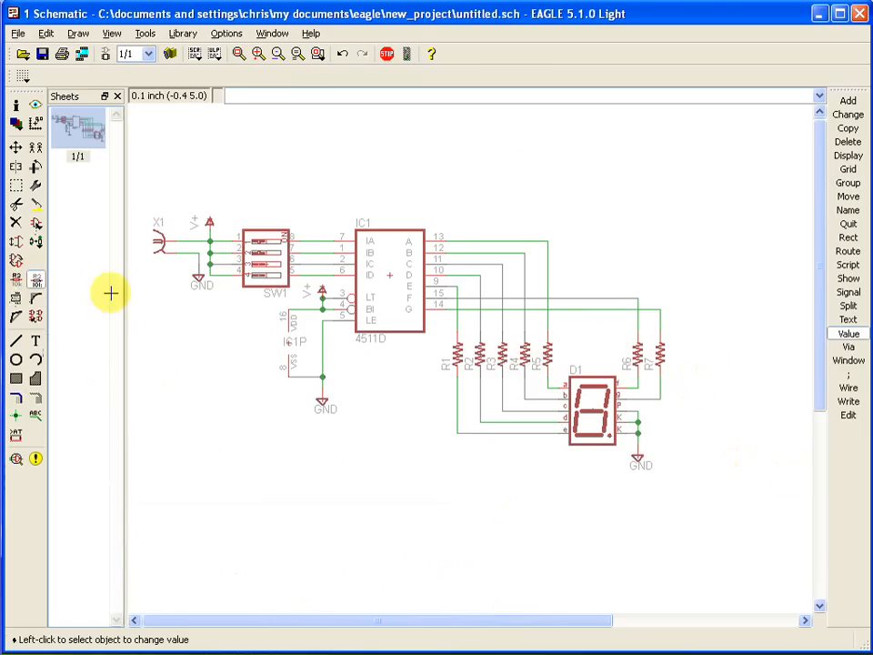
{"action": "mouse_move", "coordinate": [597, 367]}
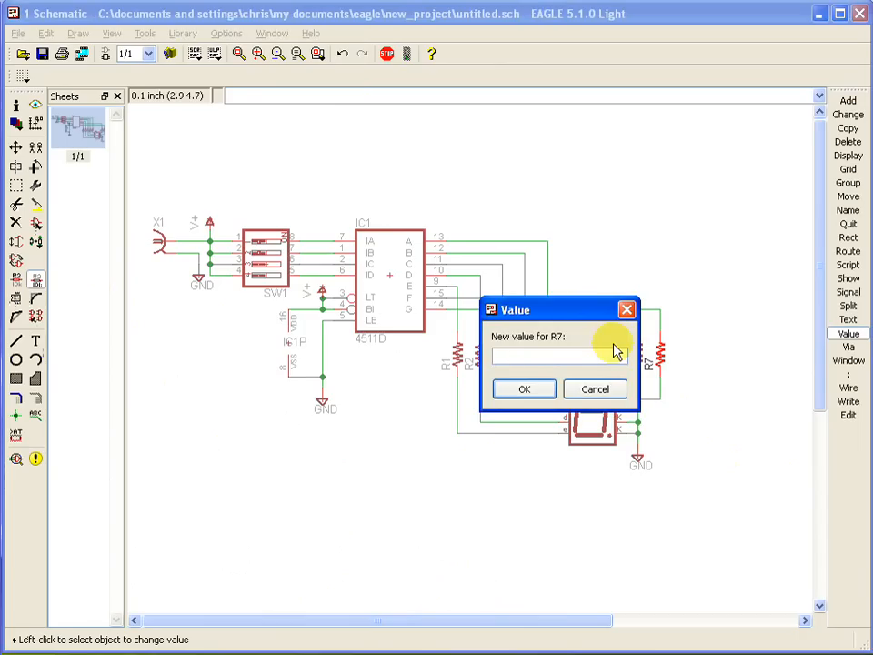
- Set resistor R7's value to 330
{"action": "type", "text": "330"}
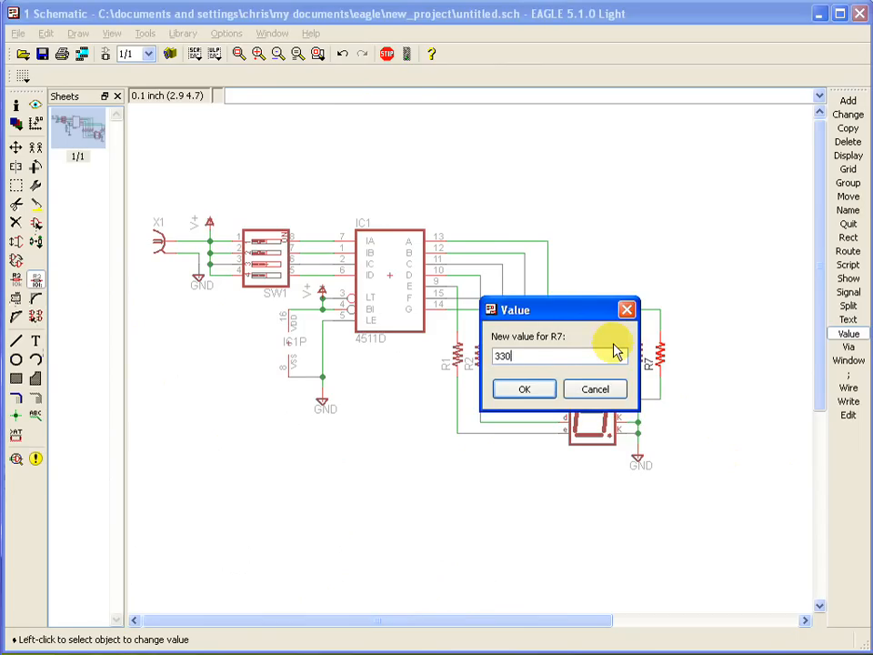
{"action": "left_click", "coordinate": [524, 389]}
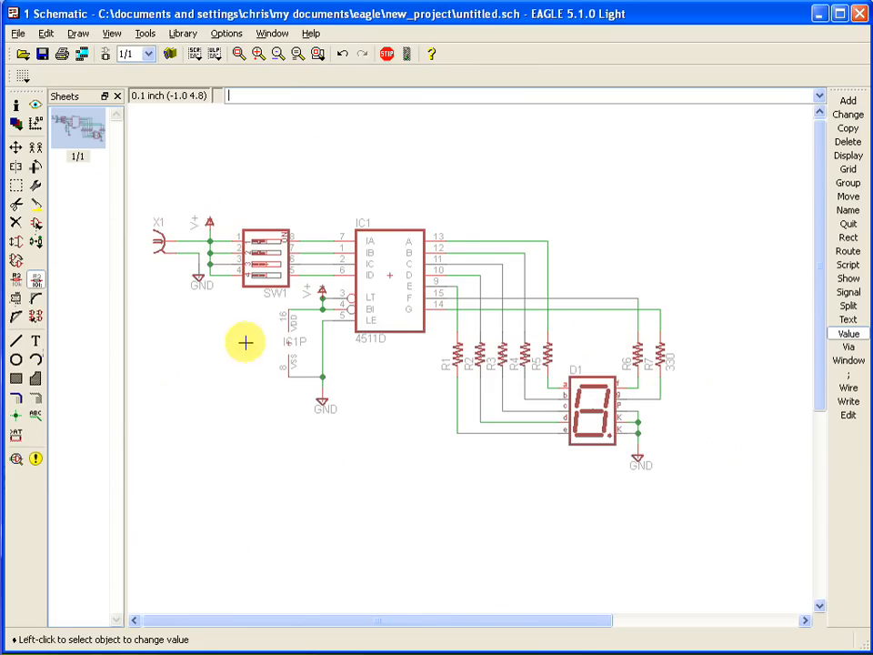
{"action": "mouse_move", "coordinate": [129, 207]}
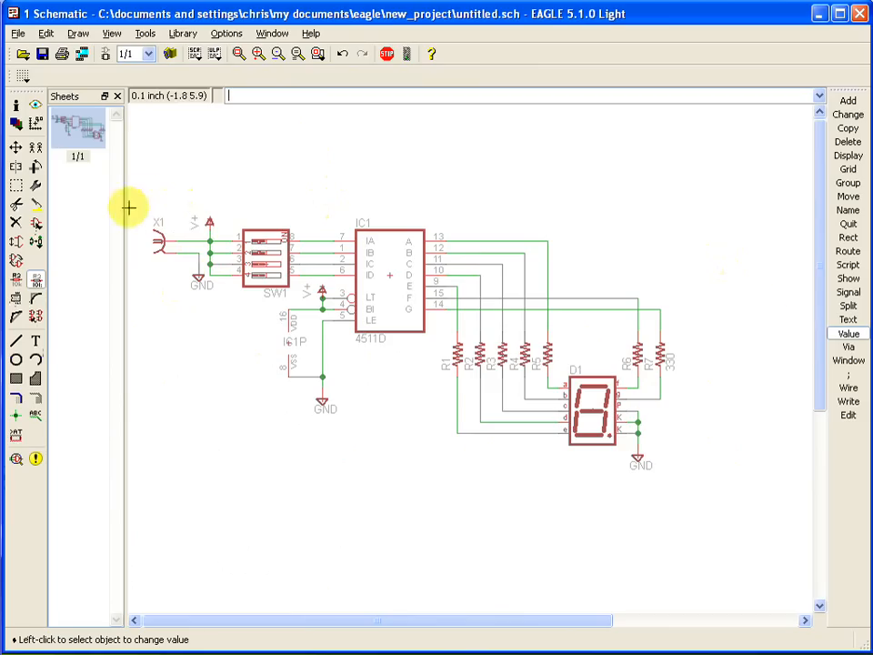
{"action": "mouse_move", "coordinate": [529, 371]}
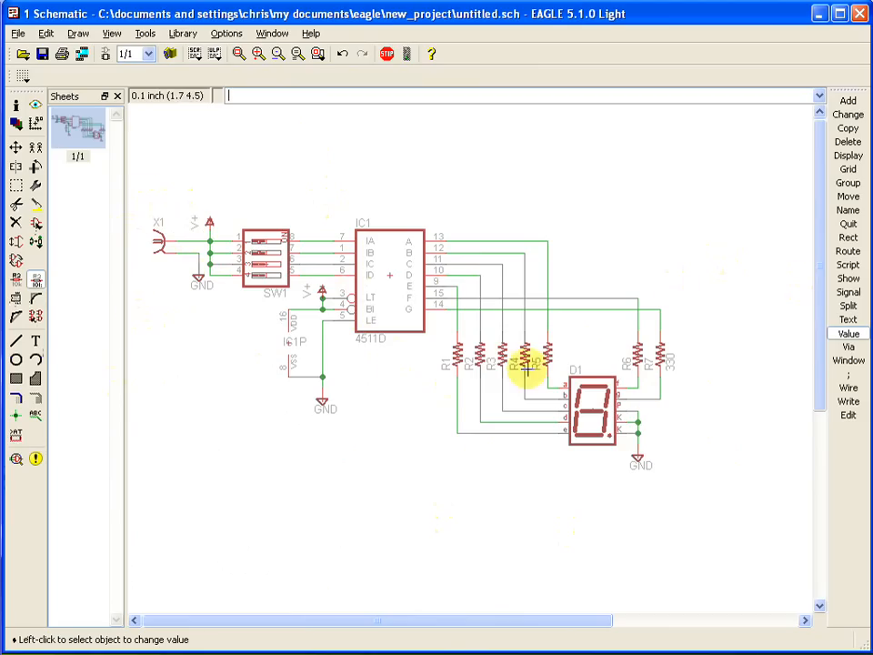